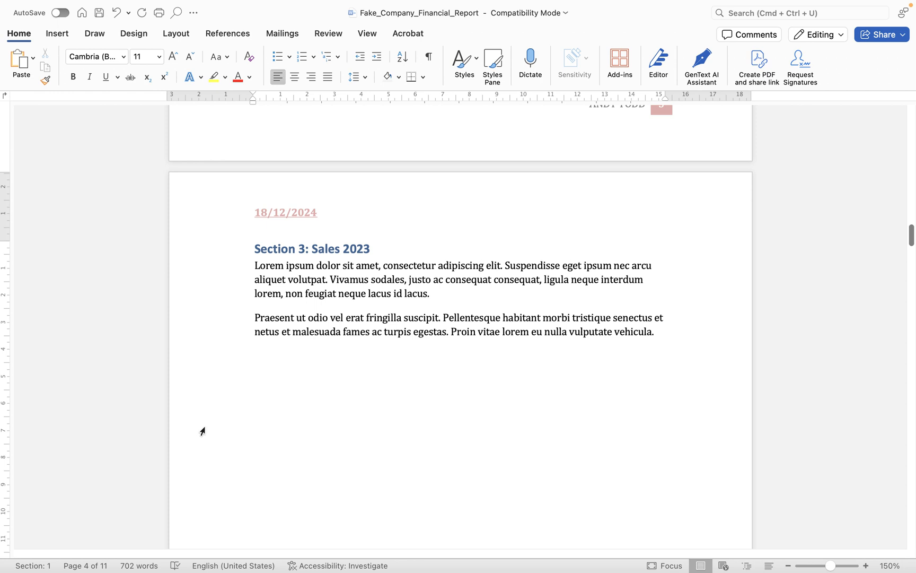
# Step: Place the cursor below Section 3's second paragraph and list the picture sources under Insert > Pictures
pyautogui.click(254, 356)
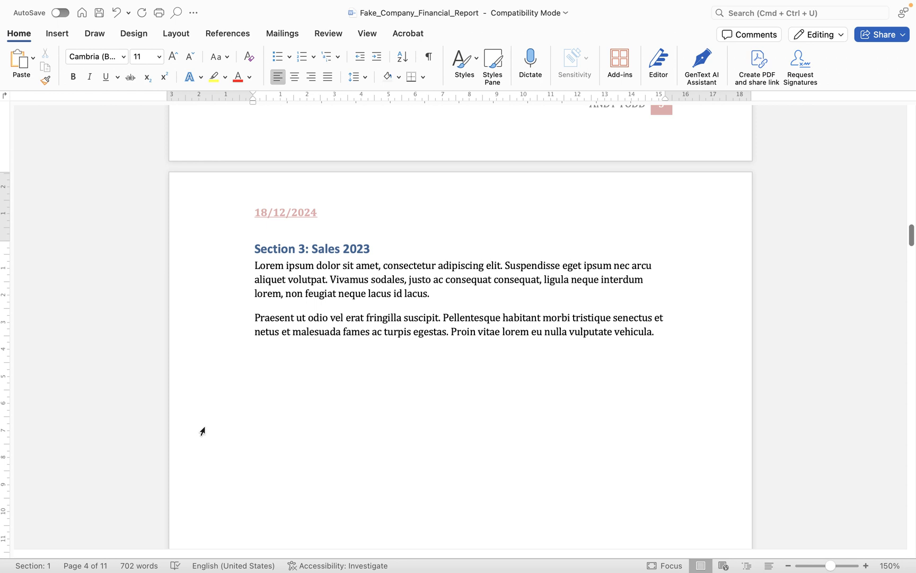
pyautogui.click(254, 355)
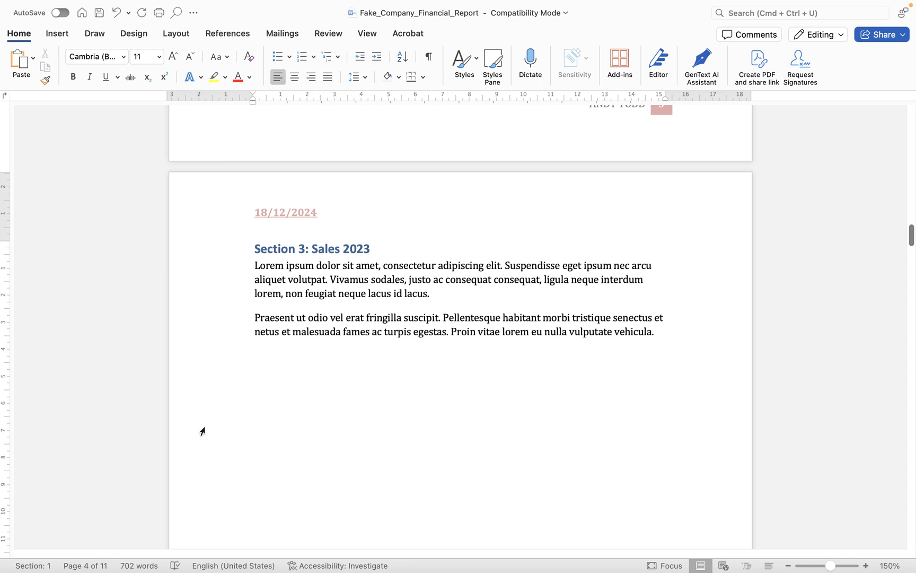
pyautogui.moveTo(335, 309)
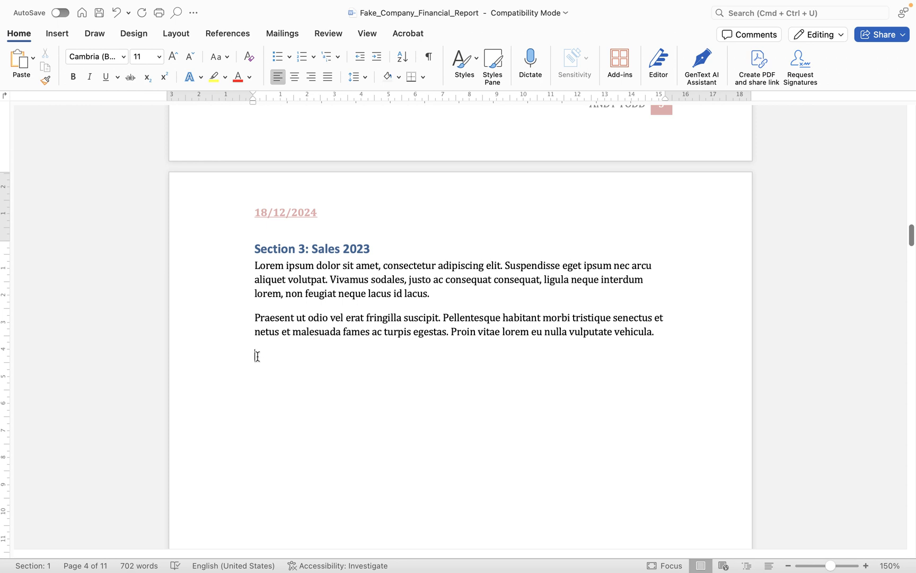
pyautogui.moveTo(56, 42)
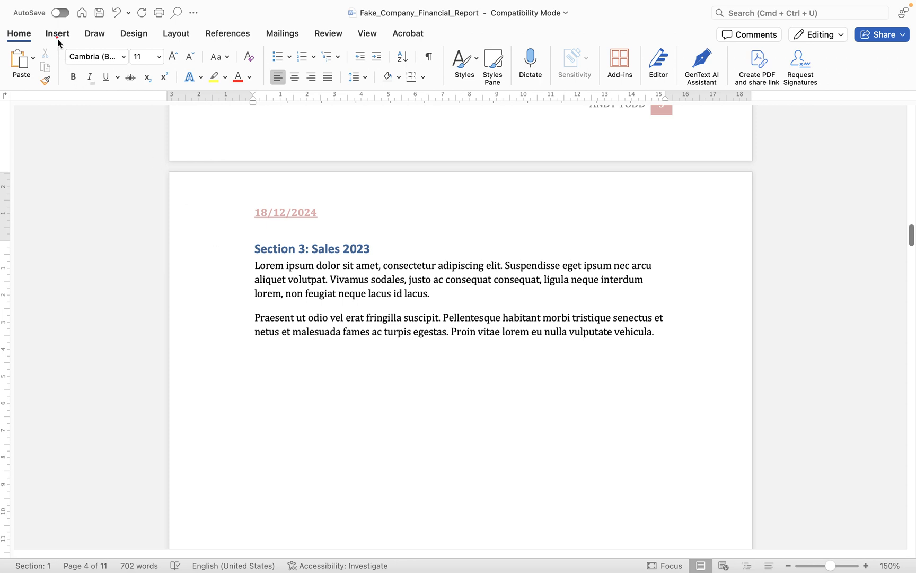
pyautogui.click(56, 33)
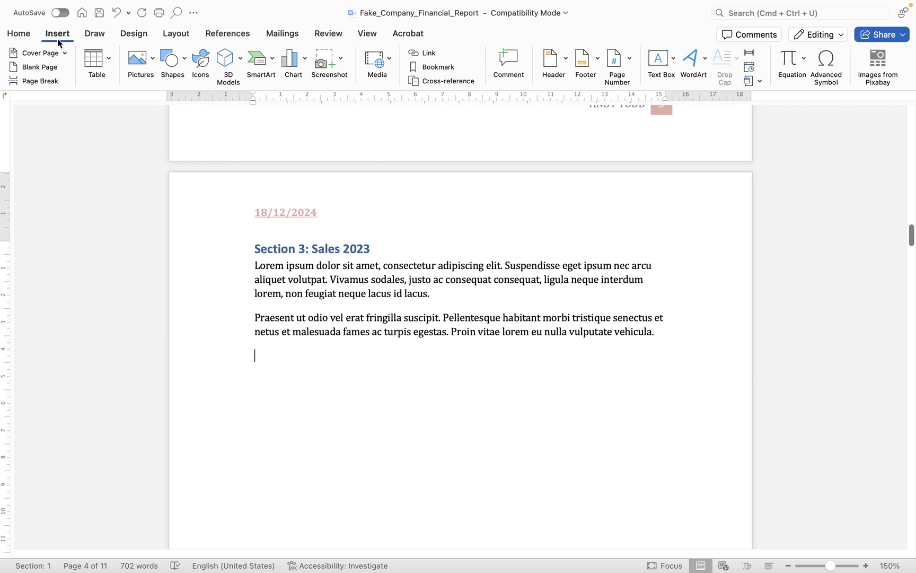
pyautogui.click(135, 58)
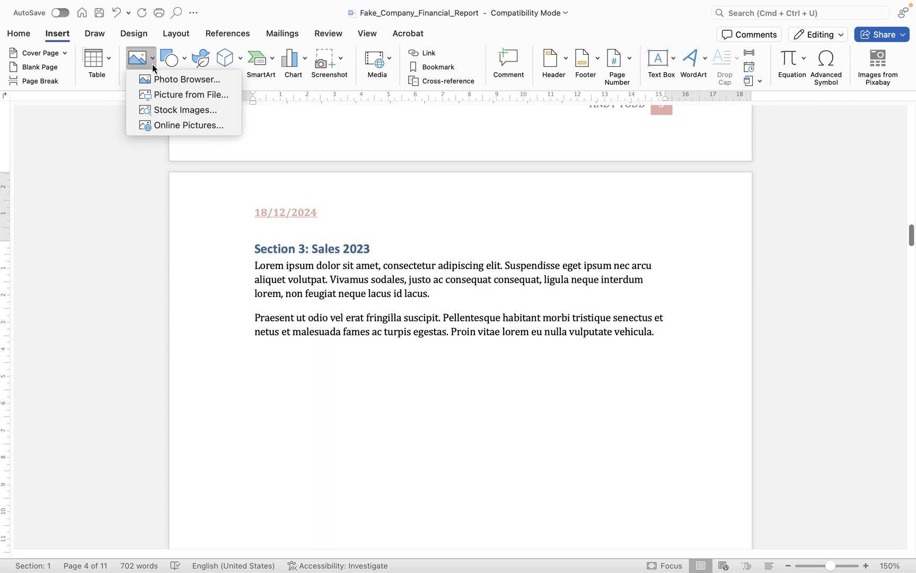
pyautogui.moveTo(185, 78)
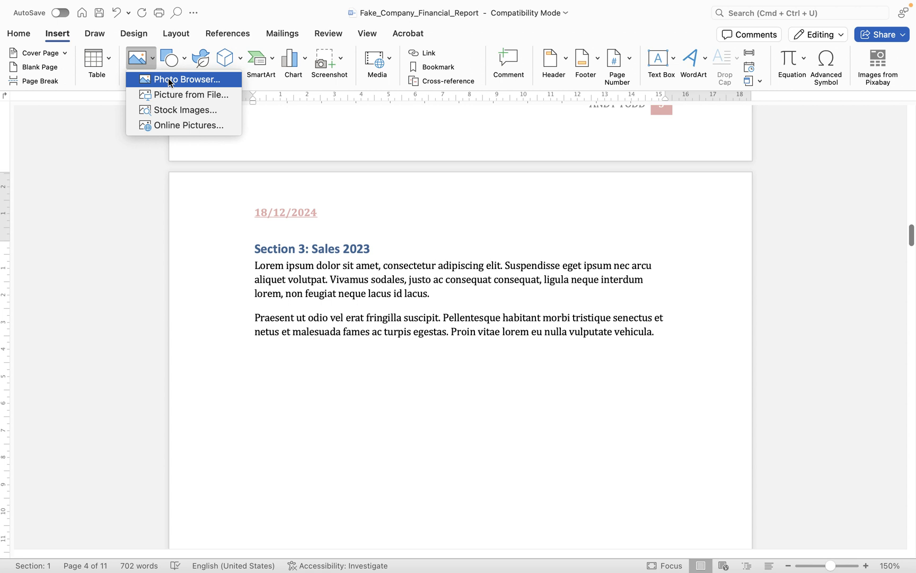
pyautogui.moveTo(188, 95)
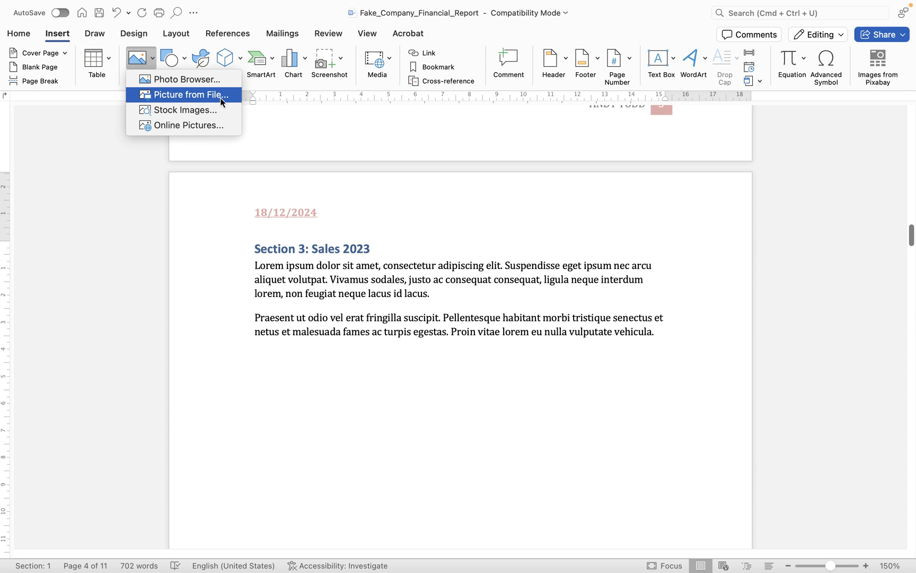
pyautogui.moveTo(181, 104)
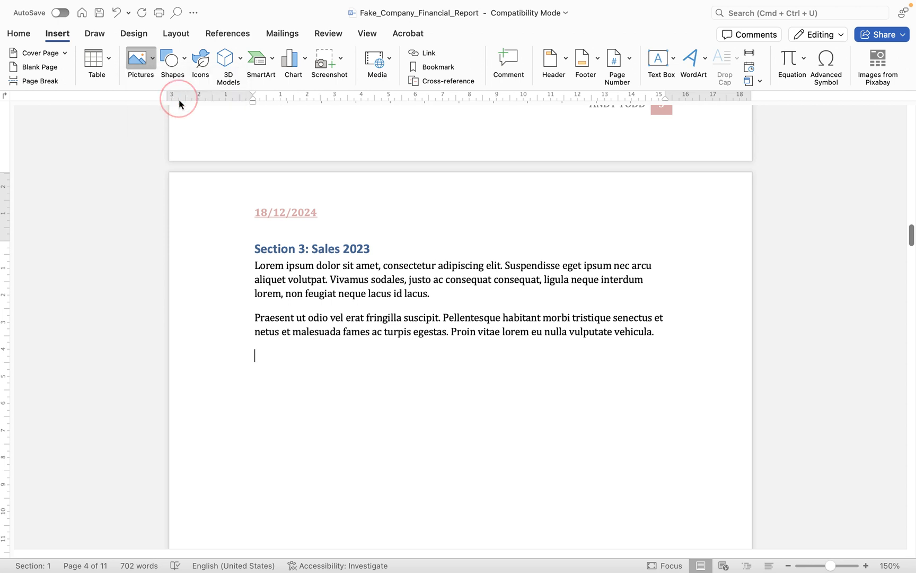
# Step: Choose Picture from File and pick Sales on a Computer.jpg from the Desktop
pyautogui.click(140, 62)
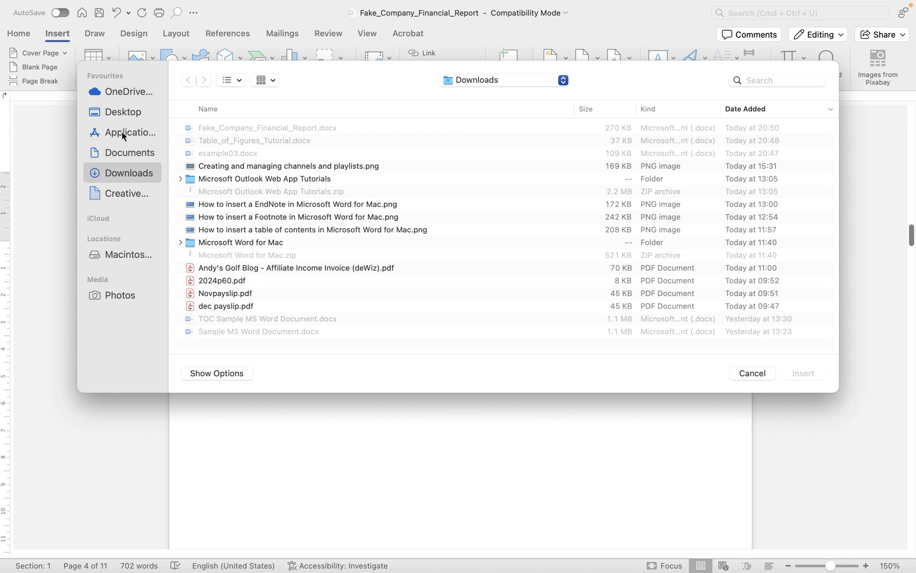
pyautogui.click(123, 111)
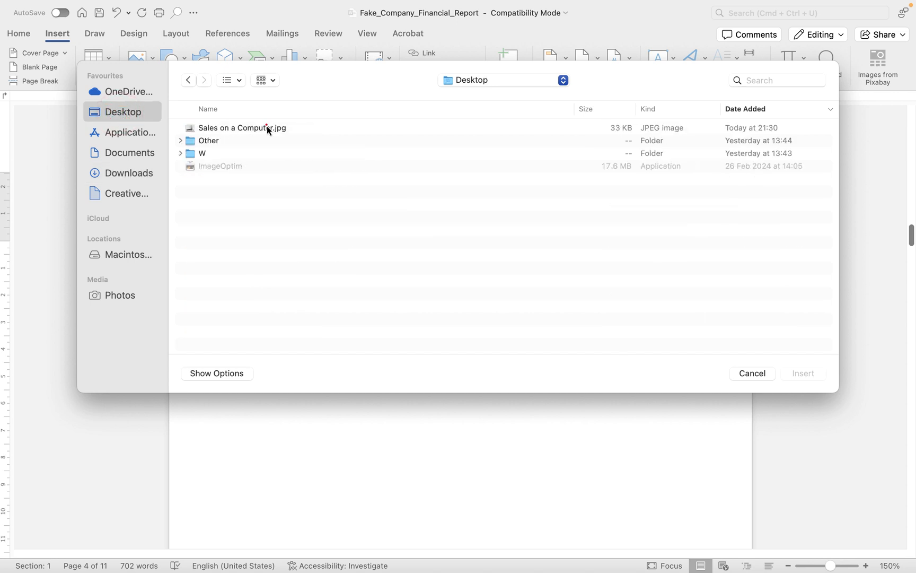
pyautogui.click(242, 127)
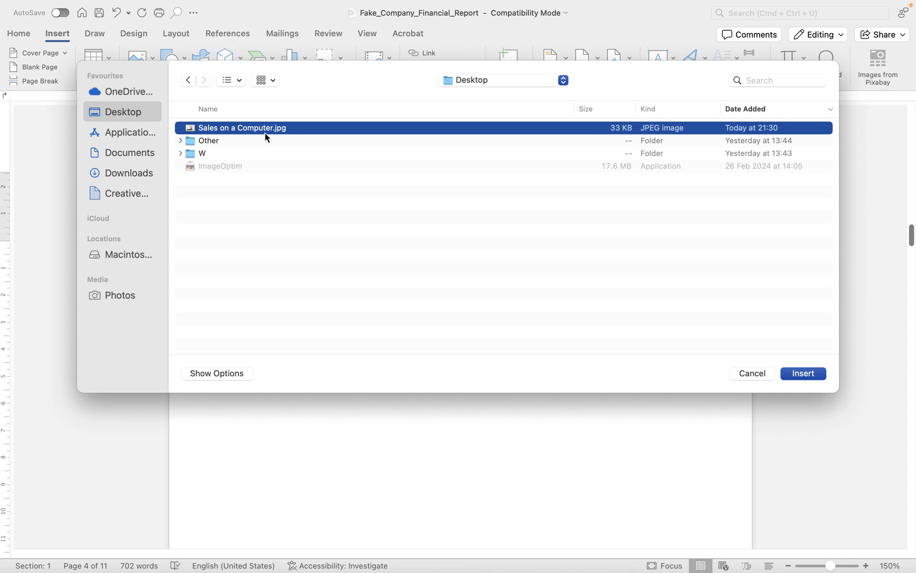
pyautogui.moveTo(816, 387)
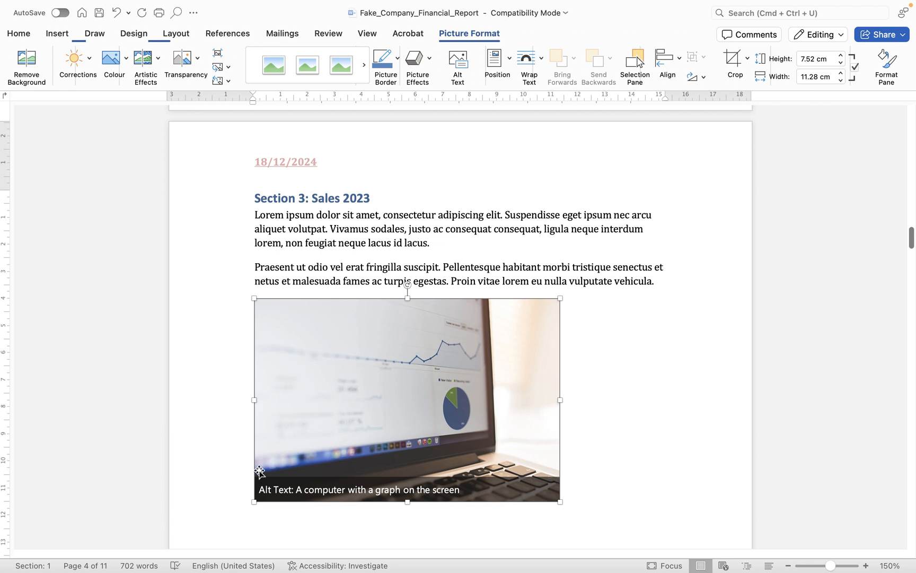
pyautogui.moveTo(372, 495)
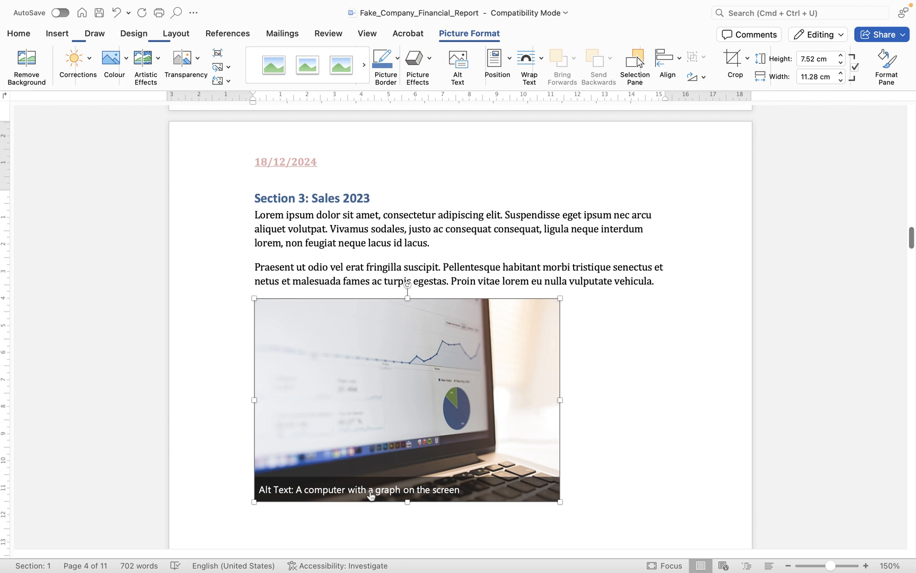
pyautogui.moveTo(301, 496)
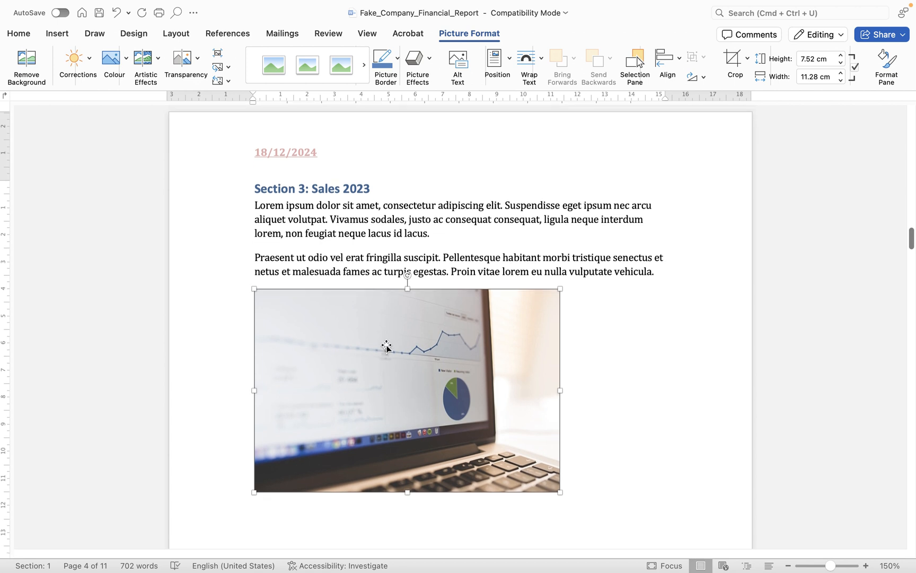
pyautogui.moveTo(387, 350)
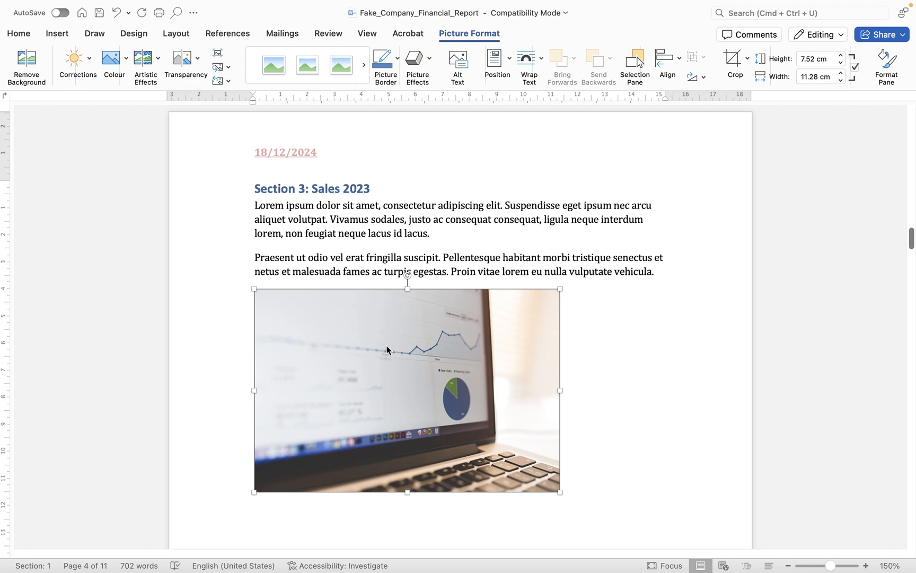
pyautogui.rightClick(386, 350)
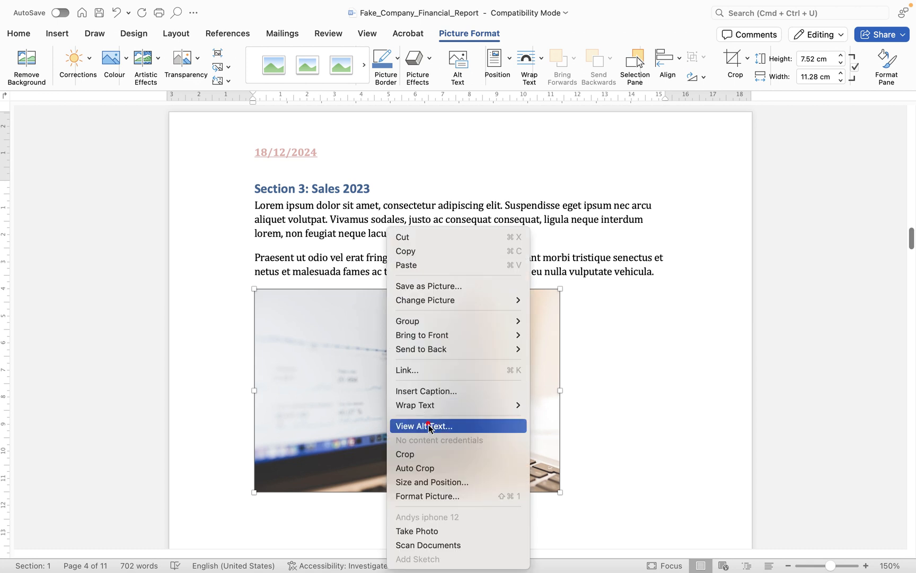
pyautogui.click(426, 425)
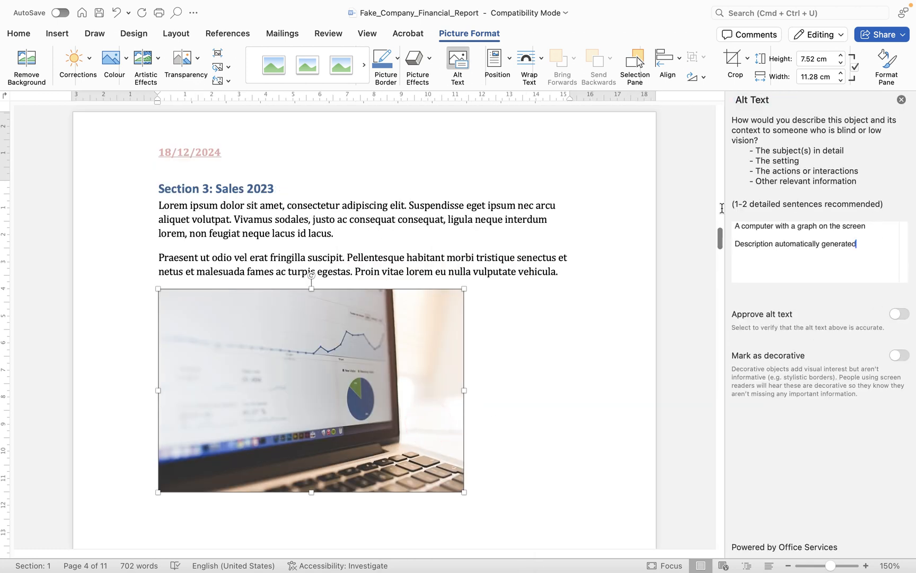
pyautogui.moveTo(775, 244)
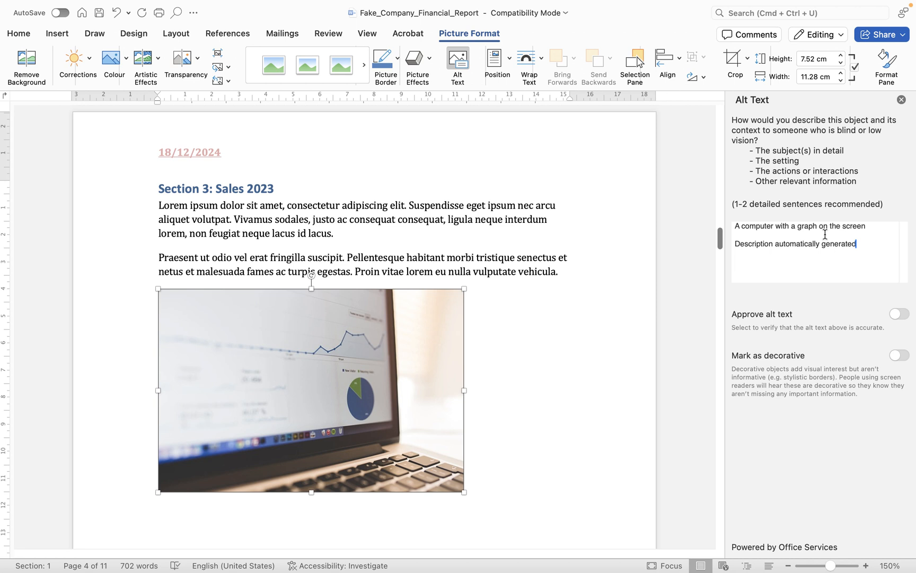
pyautogui.moveTo(709, 186)
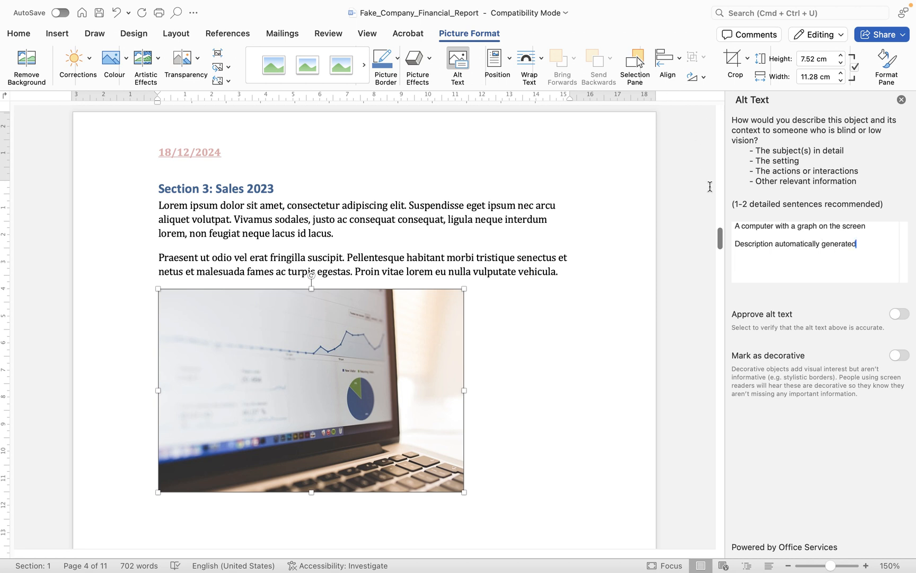
pyautogui.moveTo(763, 196)
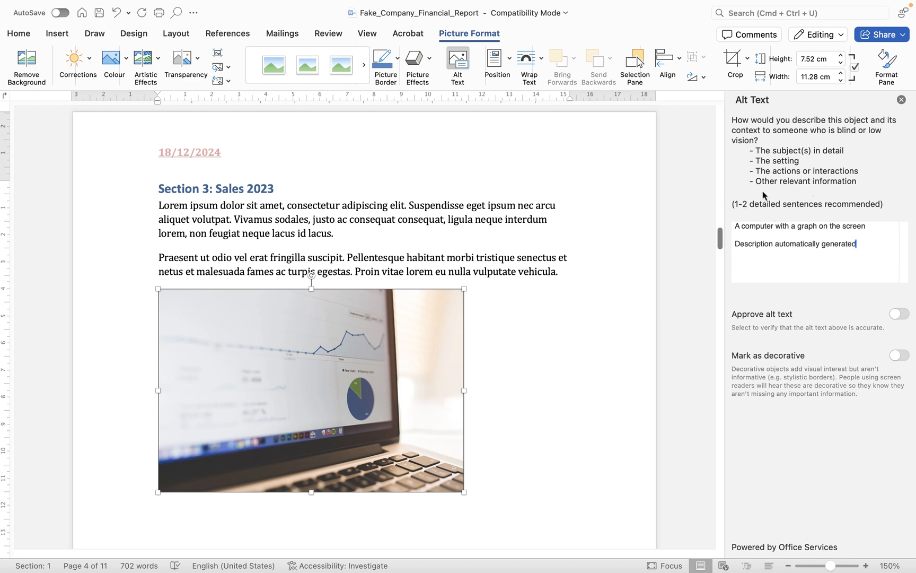
pyautogui.click(901, 99)
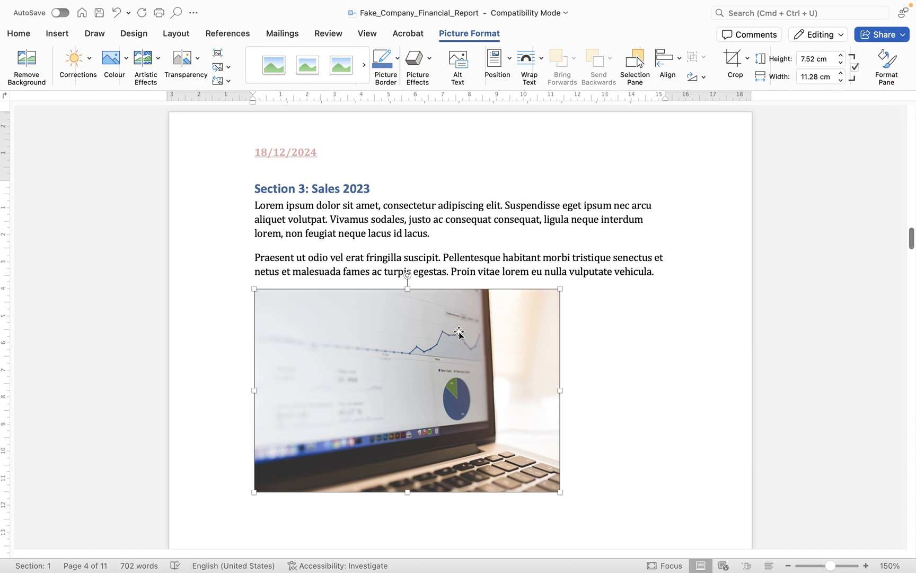
pyautogui.moveTo(459, 326)
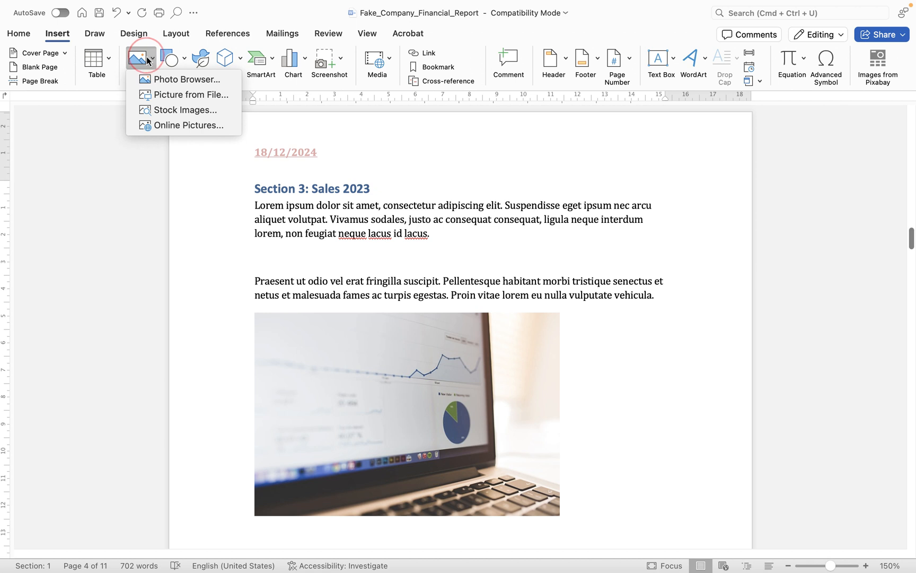
pyautogui.moveTo(153, 83)
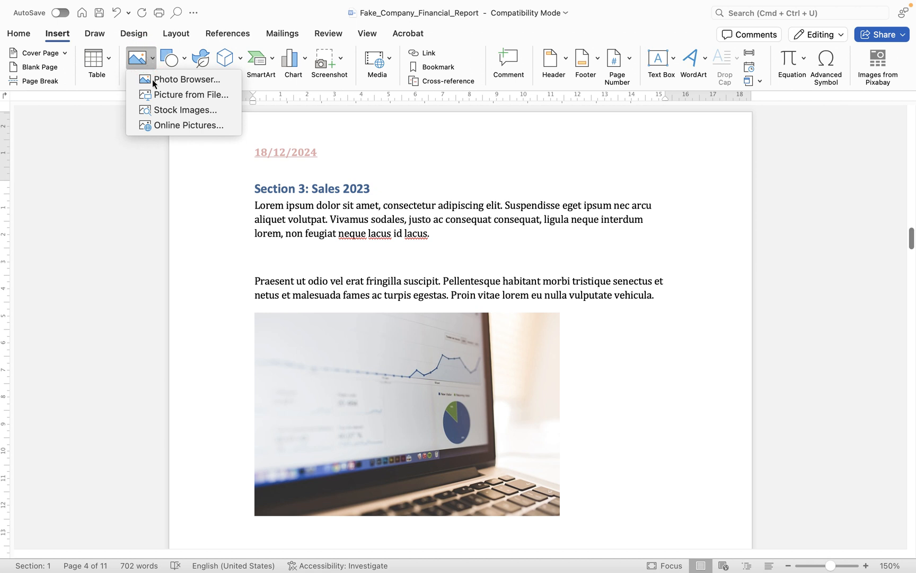
# Step: Search Stock Images for 'sales chart' and insert the office analyst photo
pyautogui.click(185, 110)
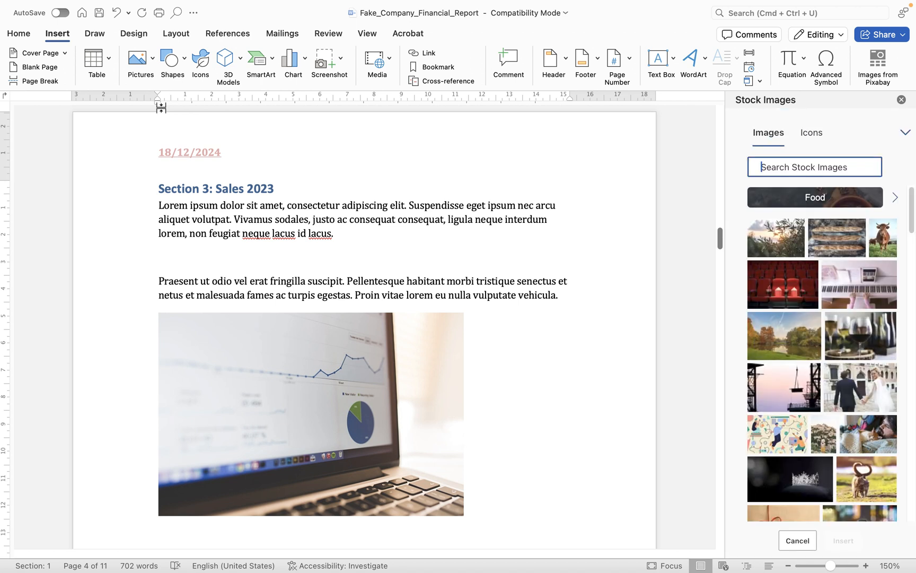
pyautogui.write('sales chart')
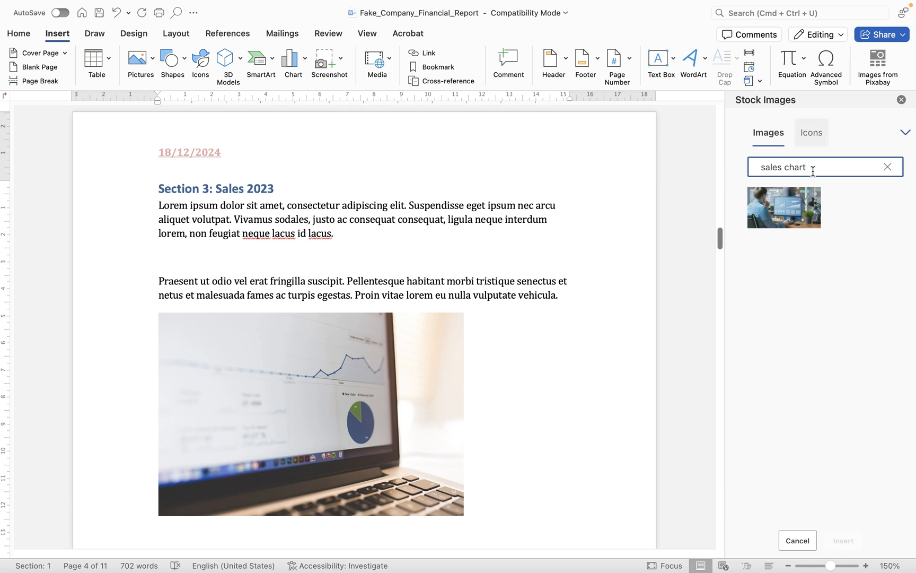
pyautogui.click(783, 207)
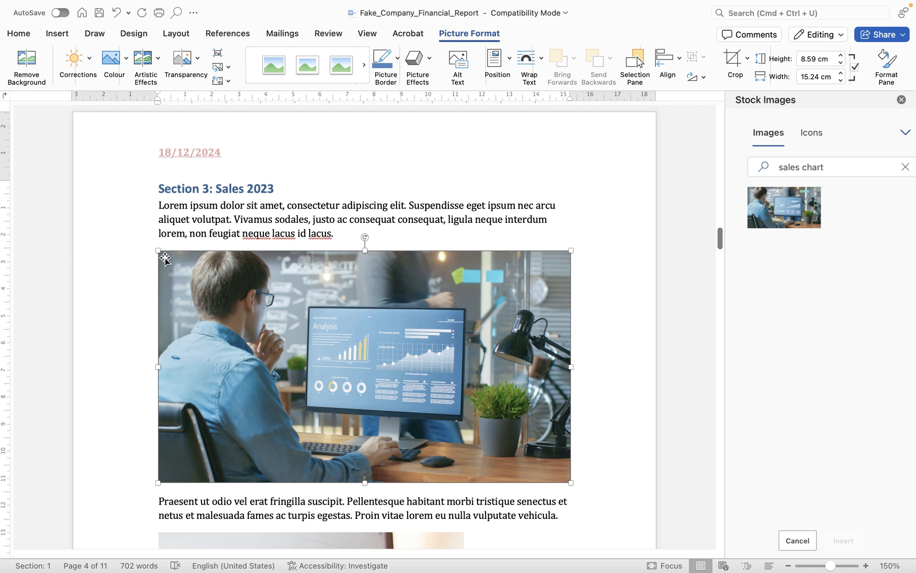
pyautogui.moveTo(224, 296)
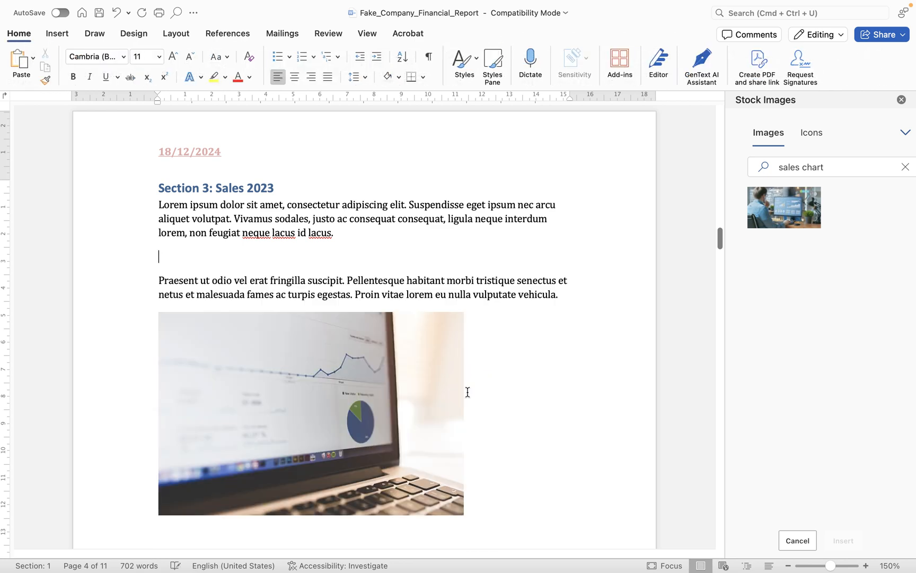
# Step: Search Online Pictures for 'sales chart' via Insert > Pictures
pyautogui.click(56, 33)
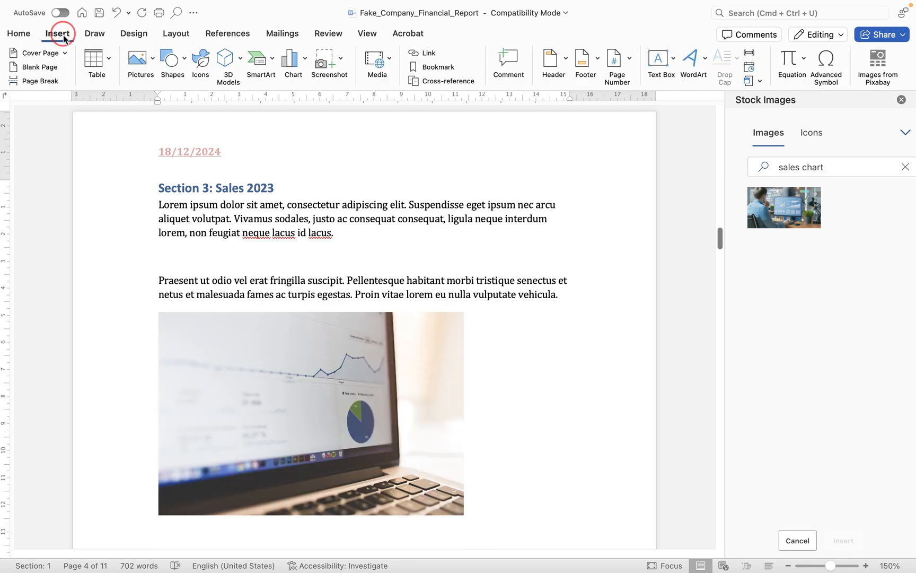
pyautogui.click(153, 57)
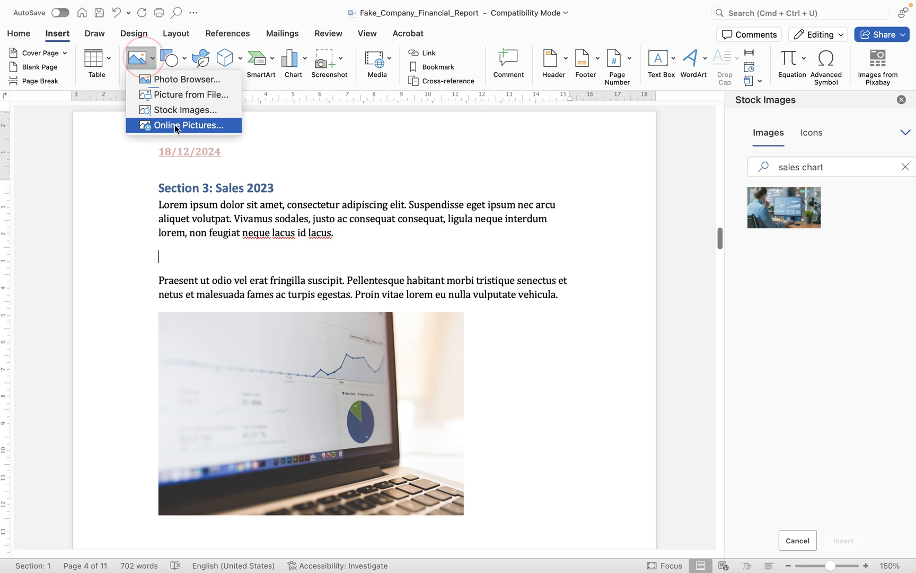
pyautogui.click(187, 125)
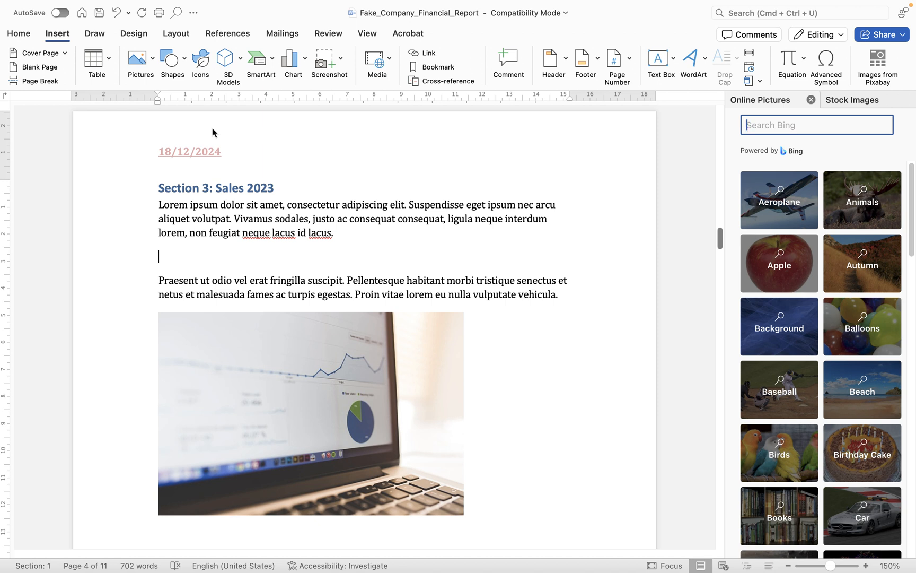
pyautogui.write('sales chart')
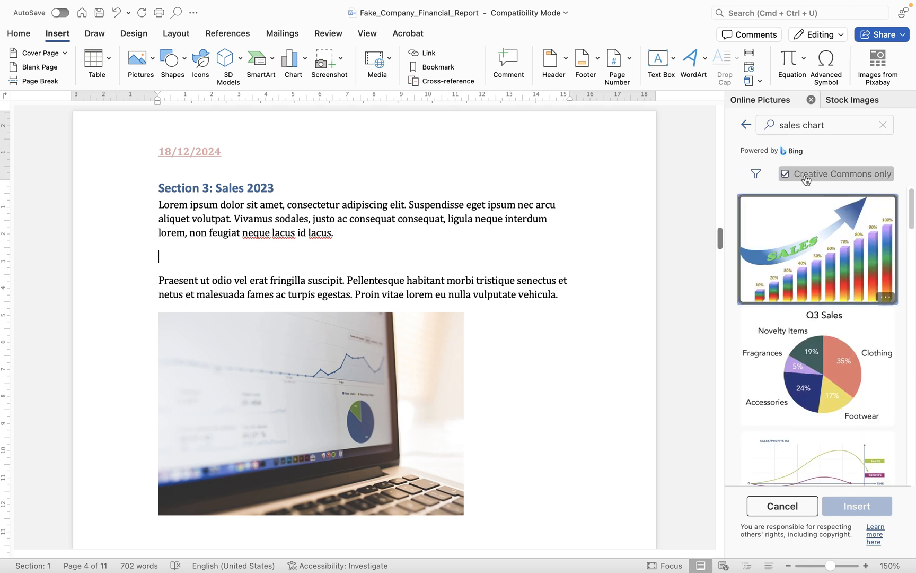
# Step: Toggle the Creative Commons only filter, insert a sales chart image and remove its attribution caption
pyautogui.click(788, 174)
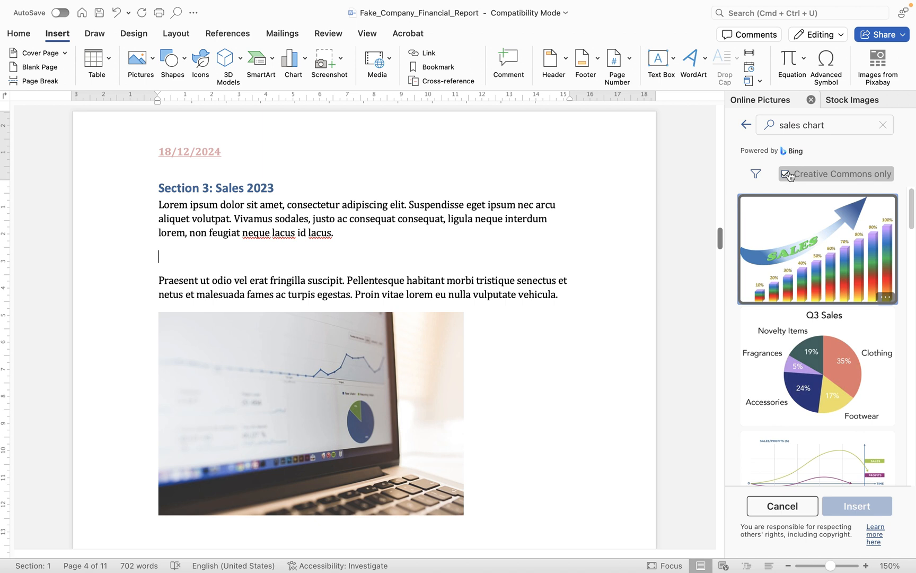
pyautogui.click(785, 174)
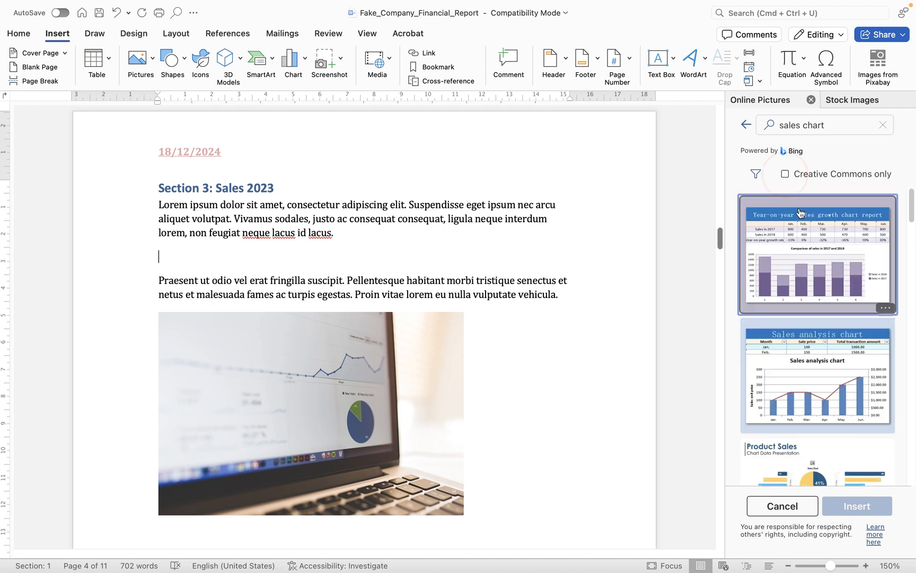
pyautogui.click(786, 174)
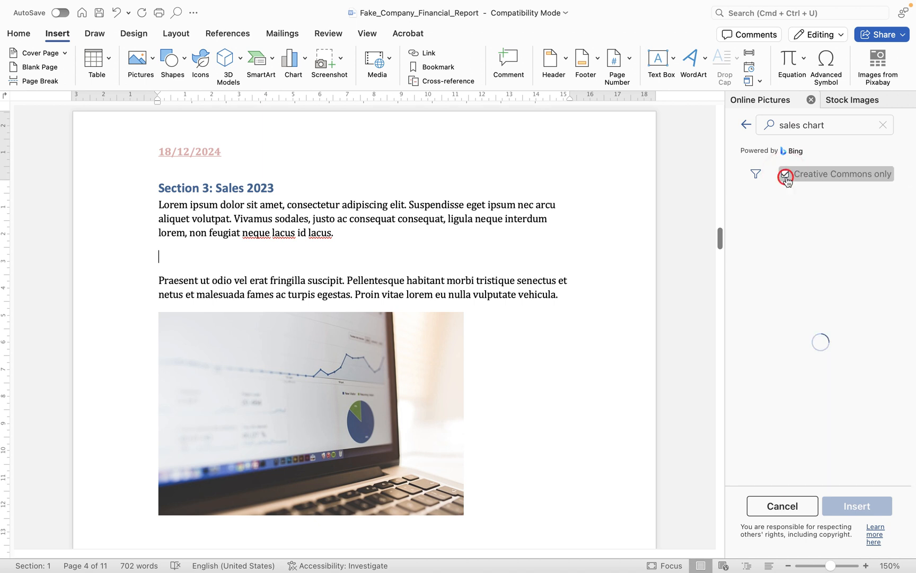
pyautogui.click(786, 174)
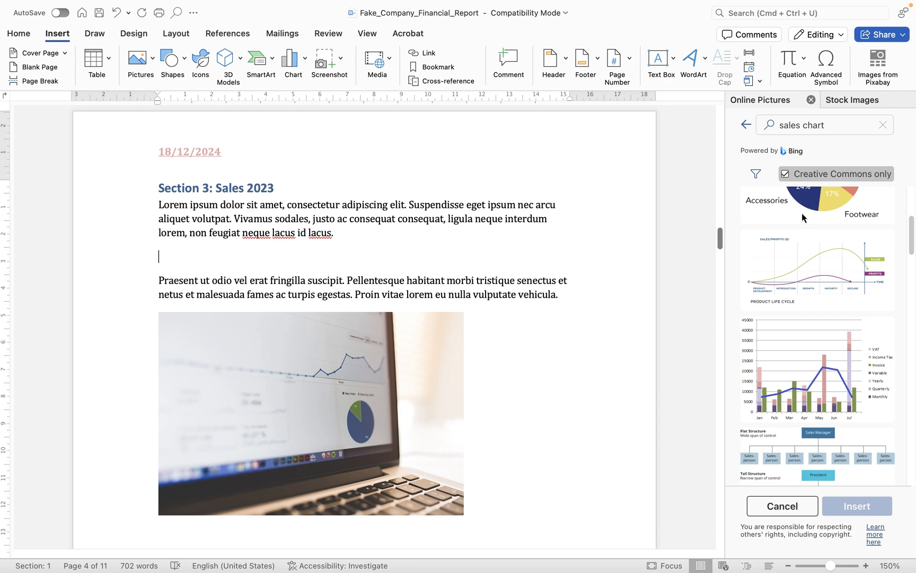
pyautogui.click(817, 252)
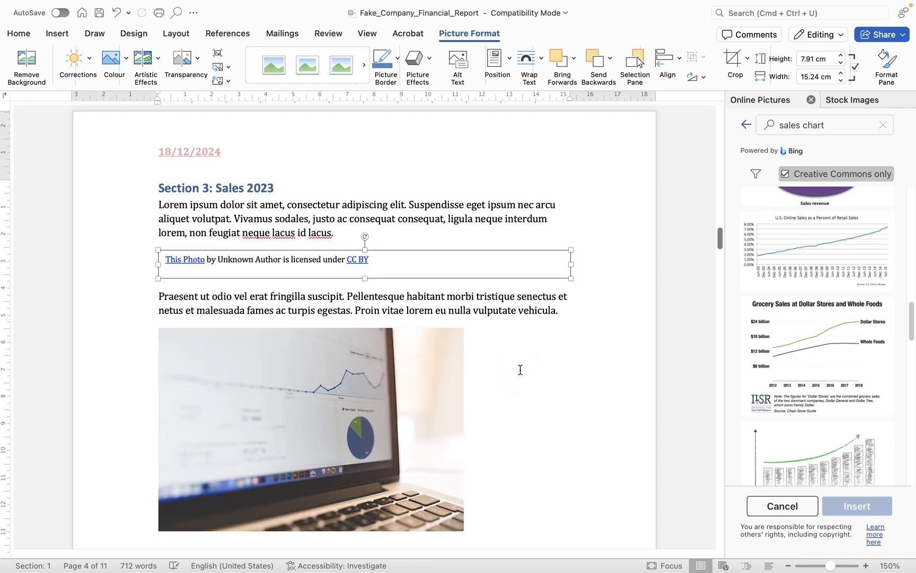
pyautogui.click(468, 251)
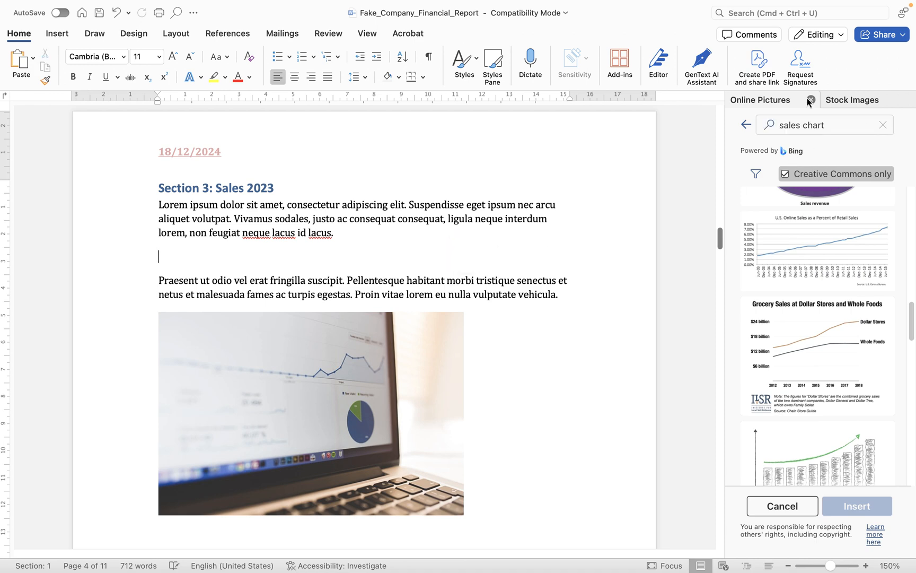
# Step: Close the Online Pictures pane
pyautogui.click(810, 100)
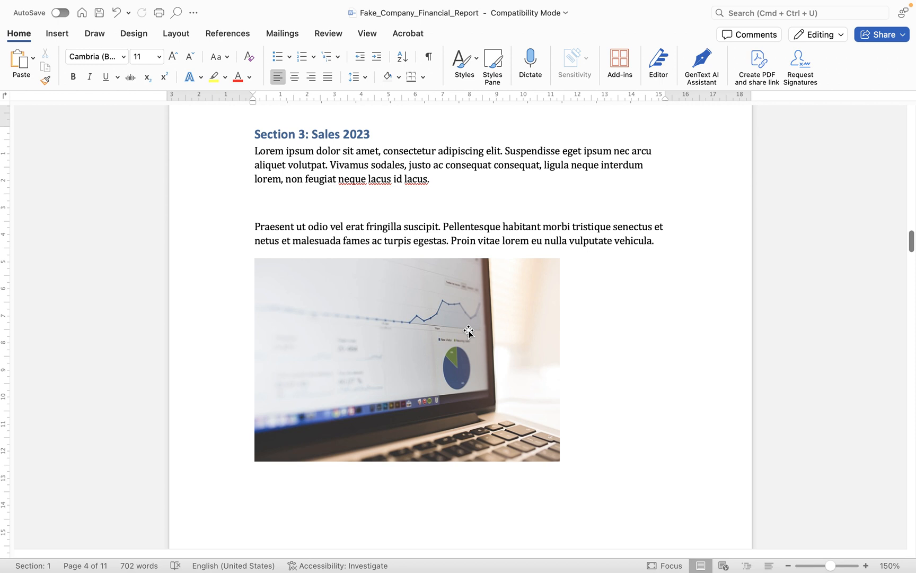
# Step: Resize the laptop chart photo by its corner handle, settling at about two-thirds of the text width
pyautogui.click(254, 203)
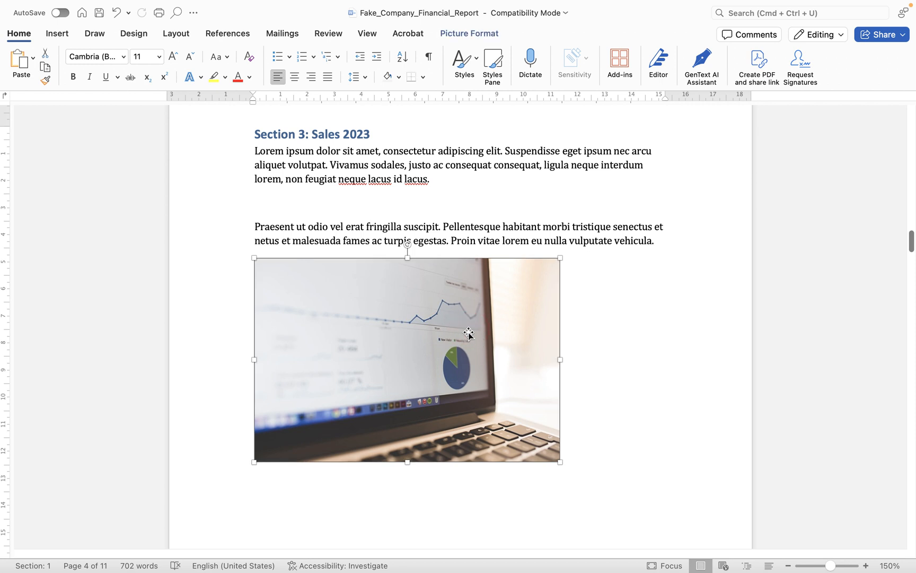
pyautogui.moveTo(260, 443)
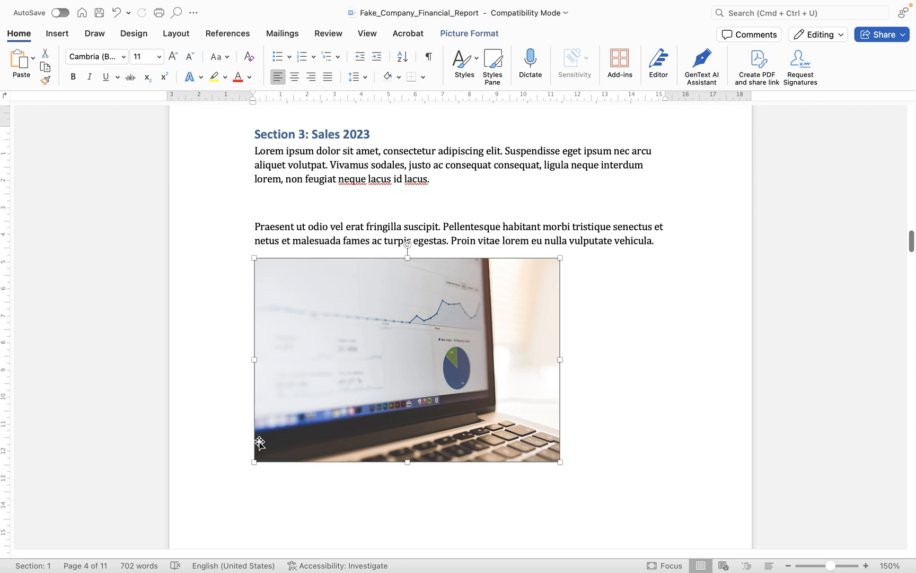
pyautogui.scroll(-3)
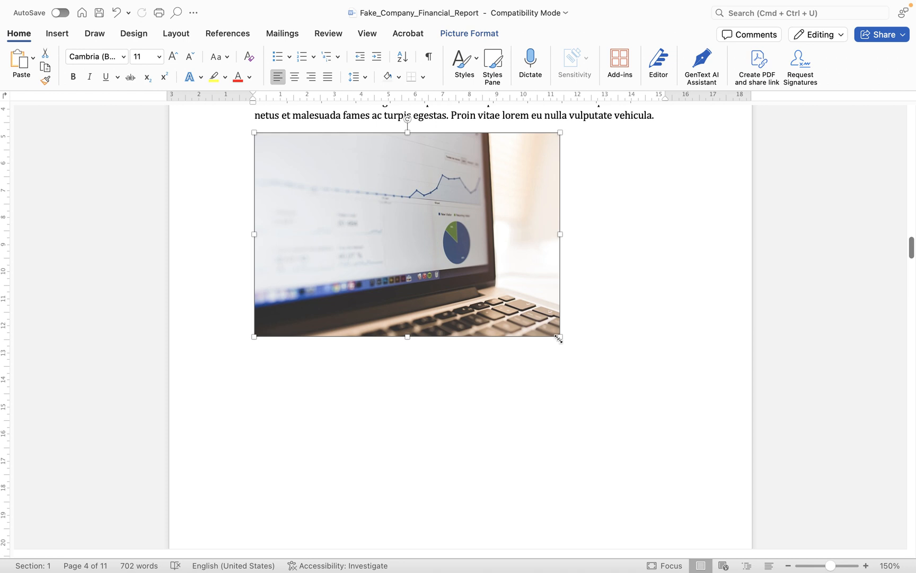
pyautogui.moveTo(557, 338); pyautogui.dragTo(655, 399)
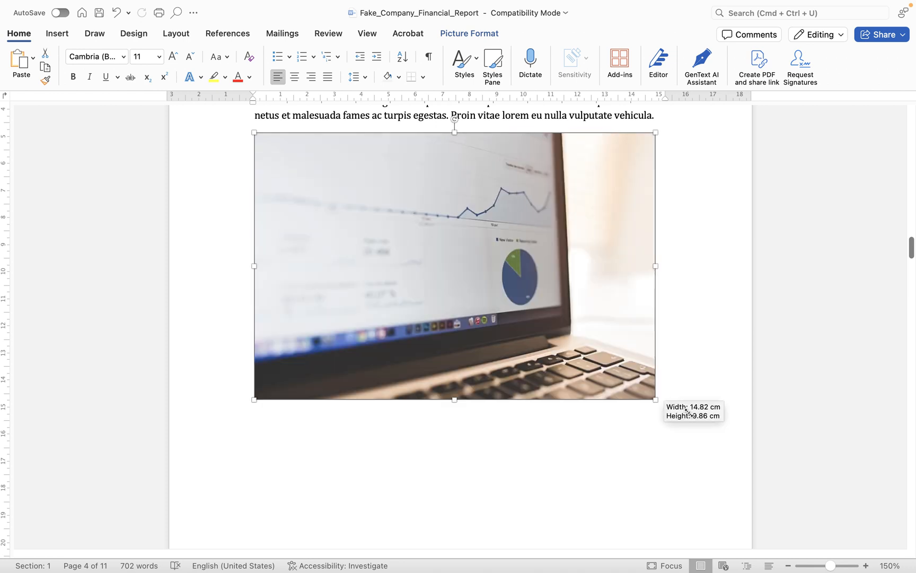
pyautogui.moveTo(654, 399); pyautogui.dragTo(533, 318)
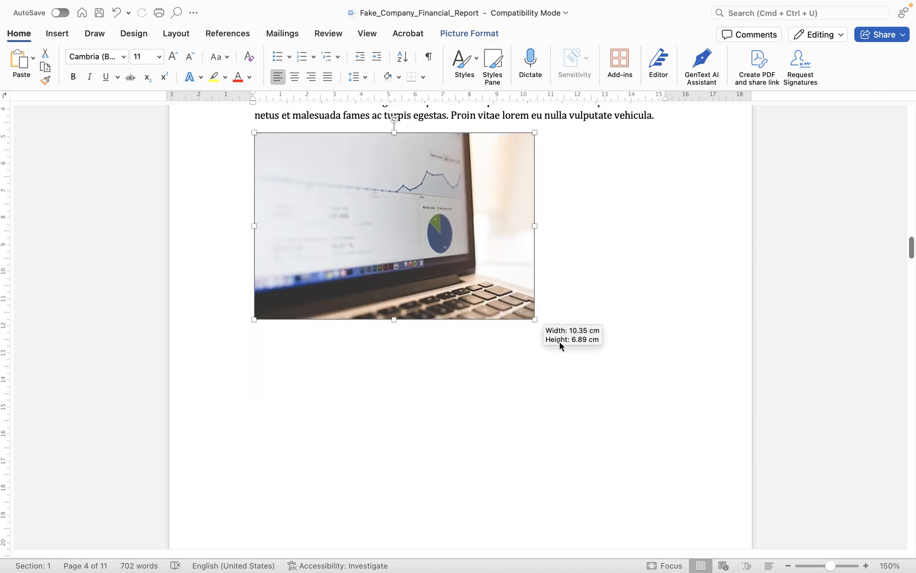
pyautogui.moveTo(533, 319); pyautogui.dragTo(602, 364)
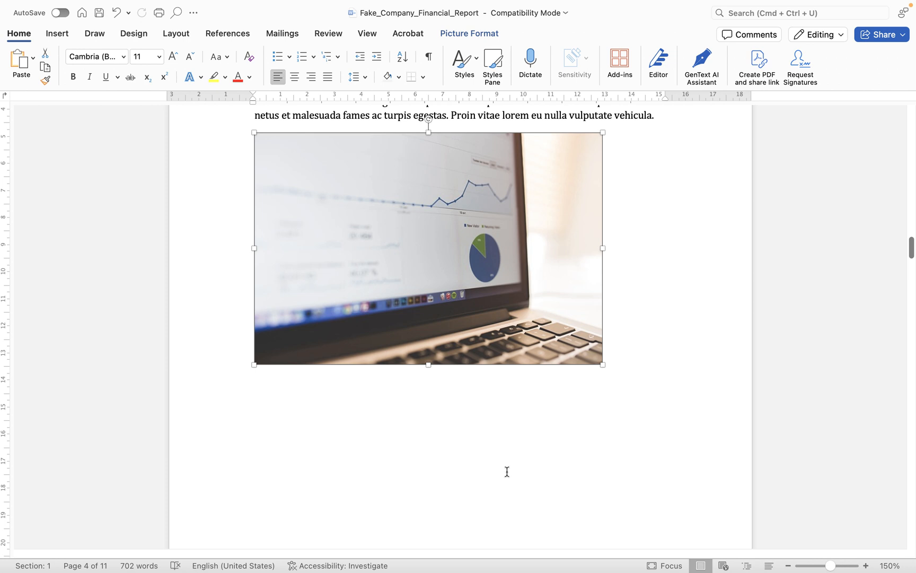
pyautogui.scroll(3)
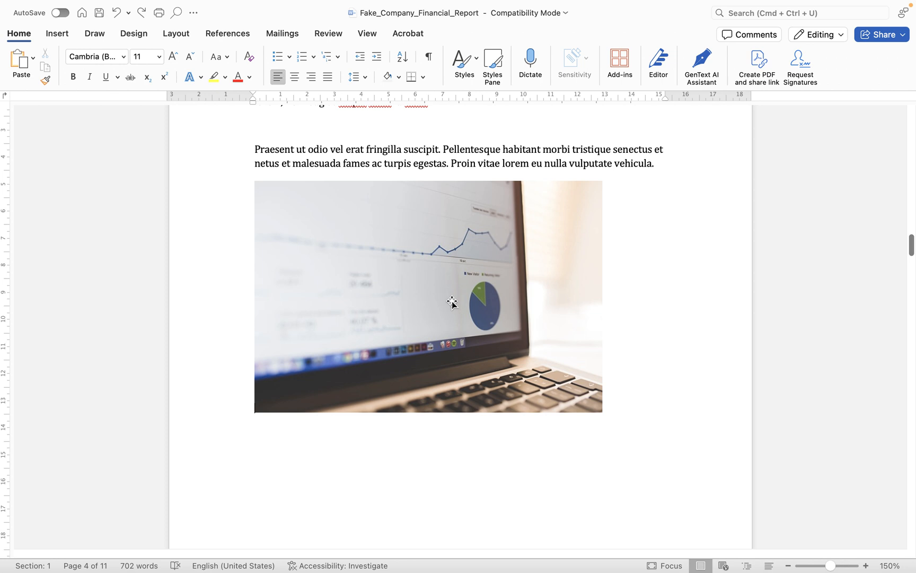
pyautogui.click(453, 301)
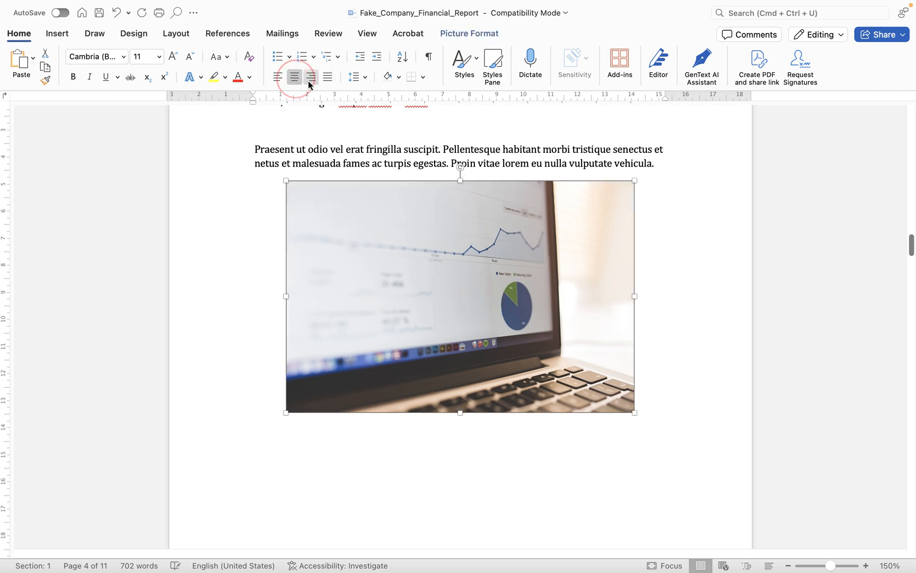
pyautogui.click(280, 77)
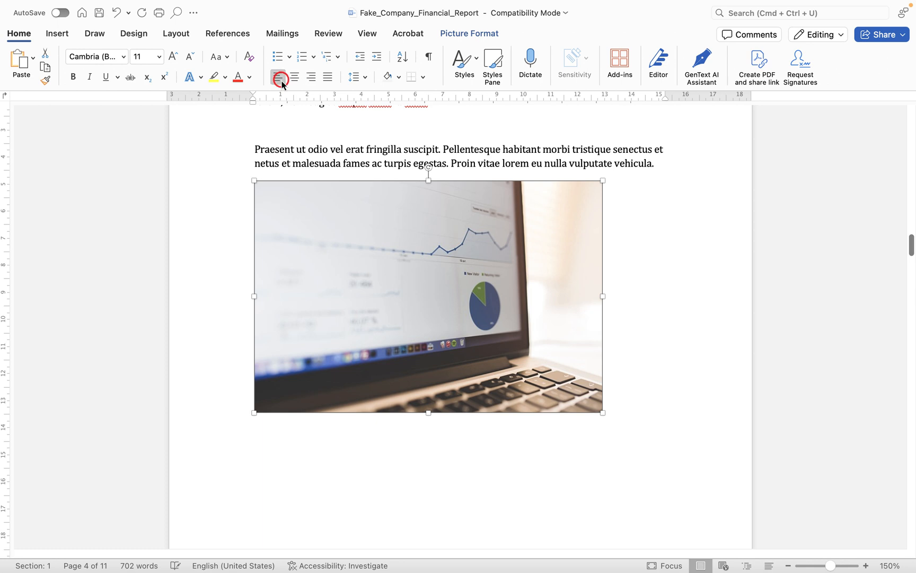
pyautogui.click(279, 76)
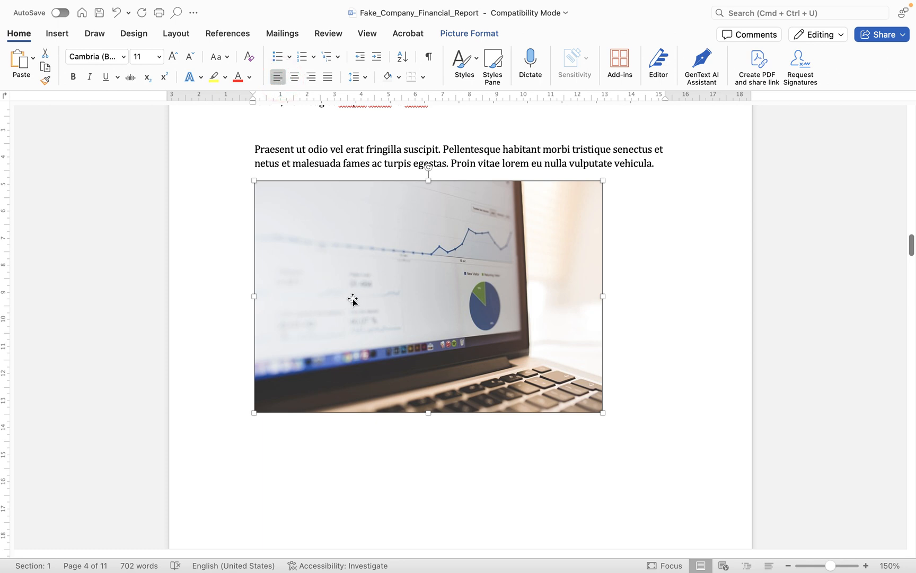
pyautogui.moveTo(341, 302)
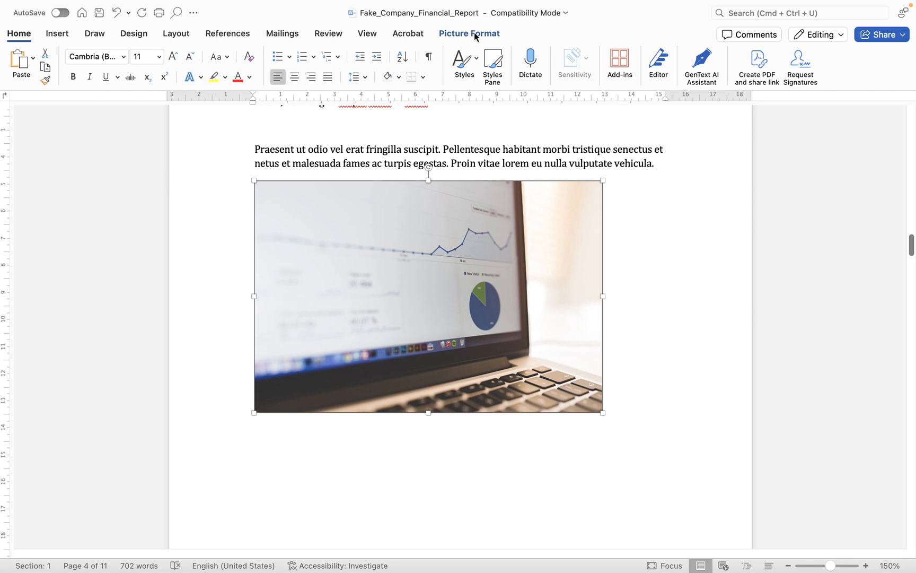
pyautogui.moveTo(474, 37)
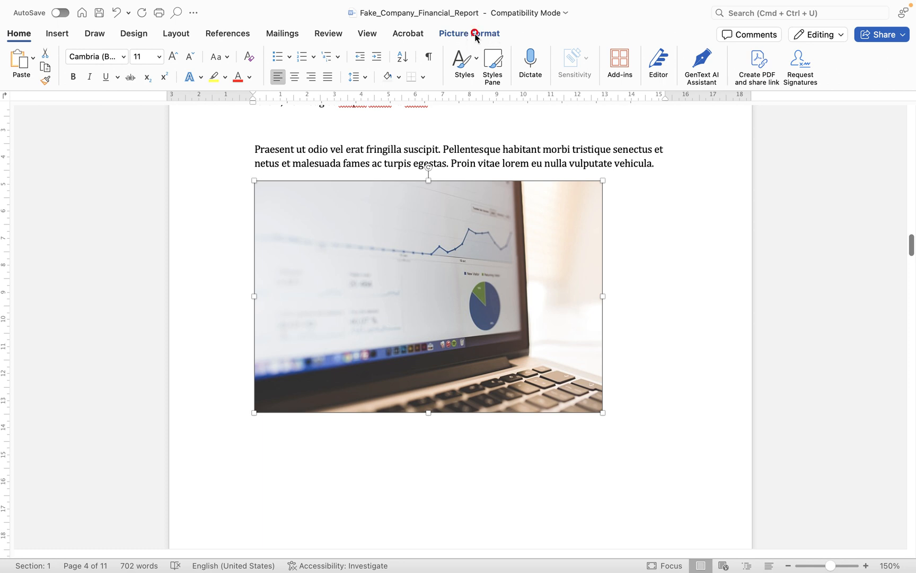
pyautogui.click(469, 33)
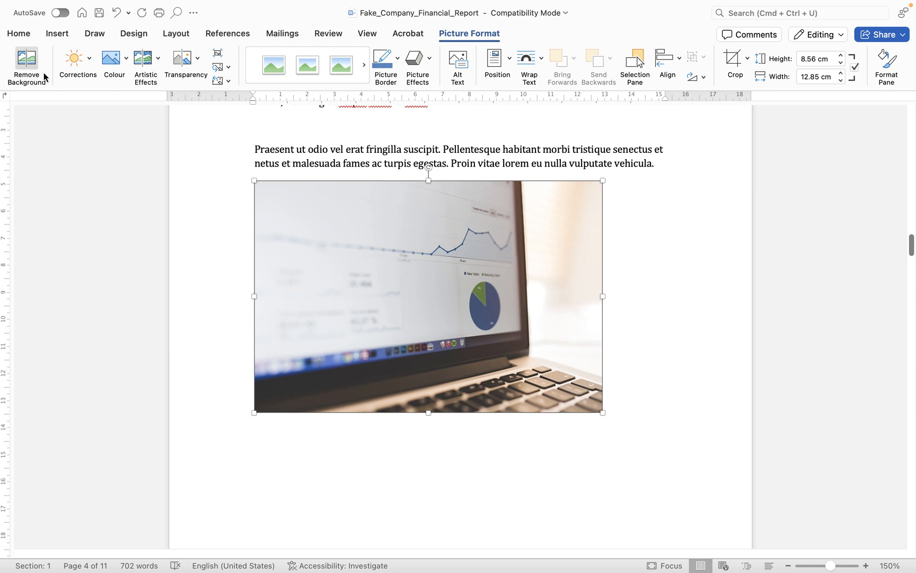
pyautogui.moveTo(25, 58)
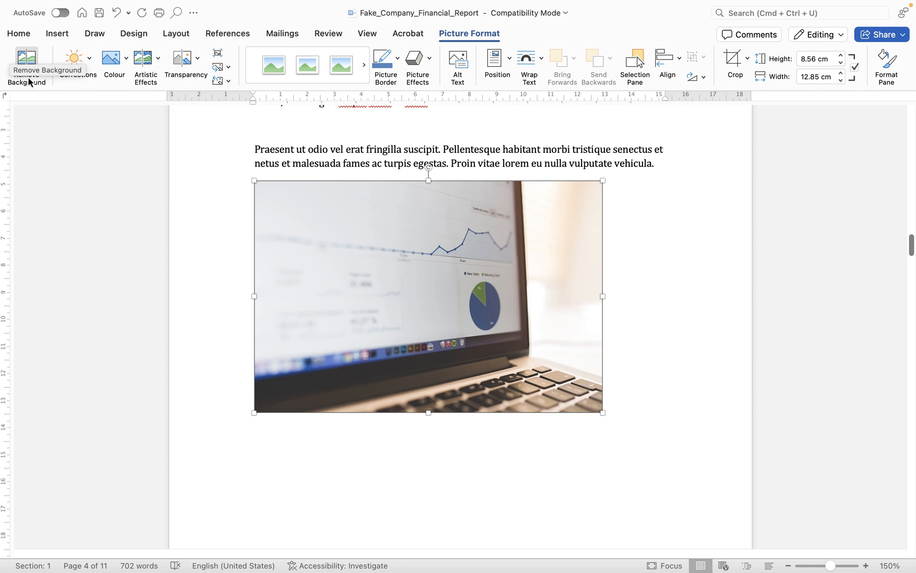
pyautogui.moveTo(43, 150)
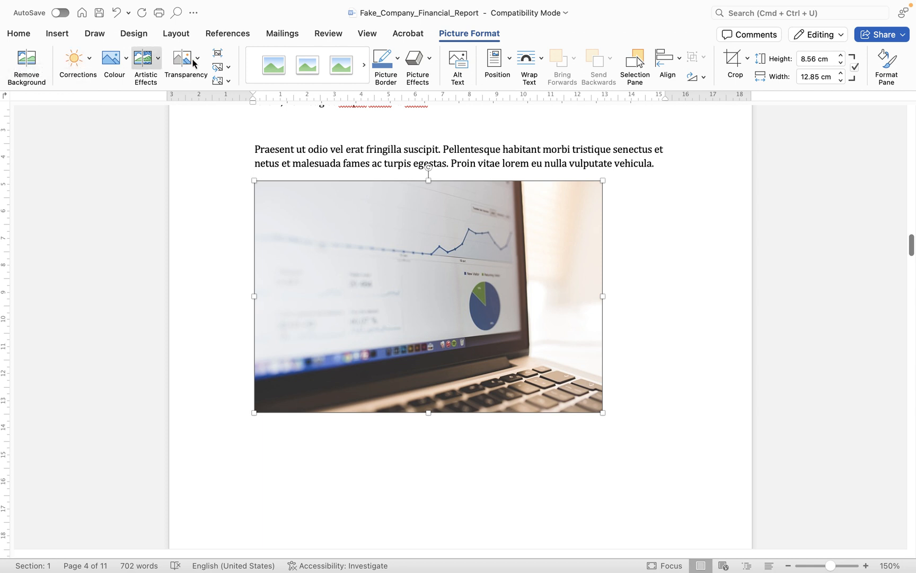
pyautogui.click(77, 61)
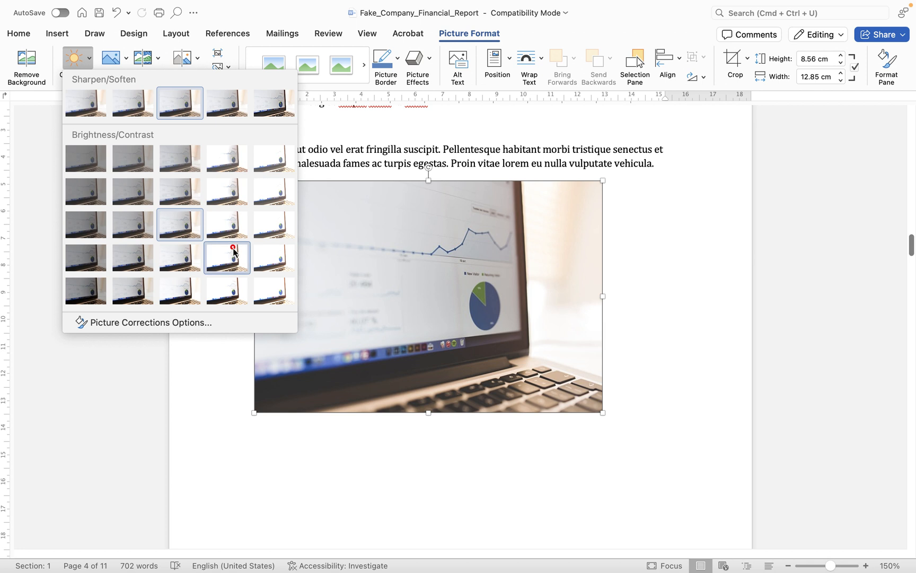
pyautogui.click(227, 256)
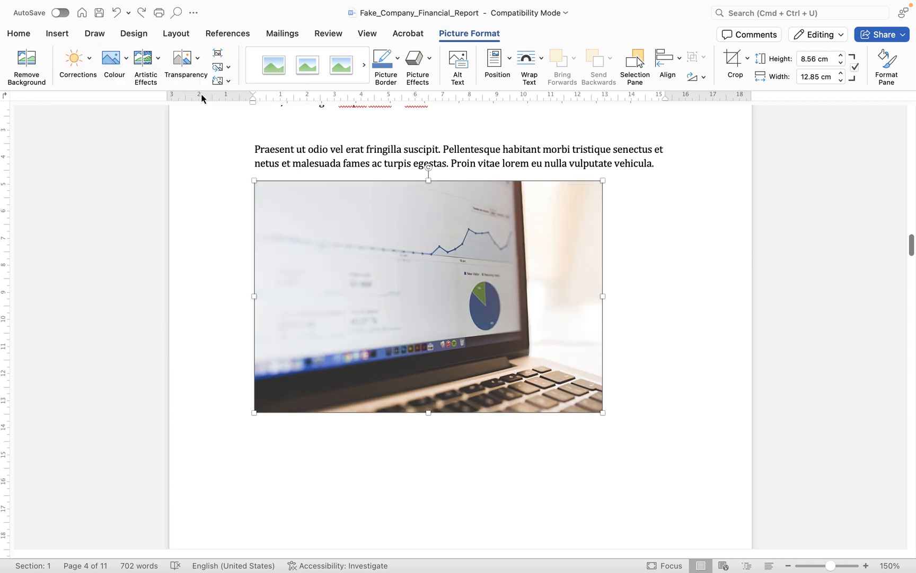
pyautogui.click(145, 64)
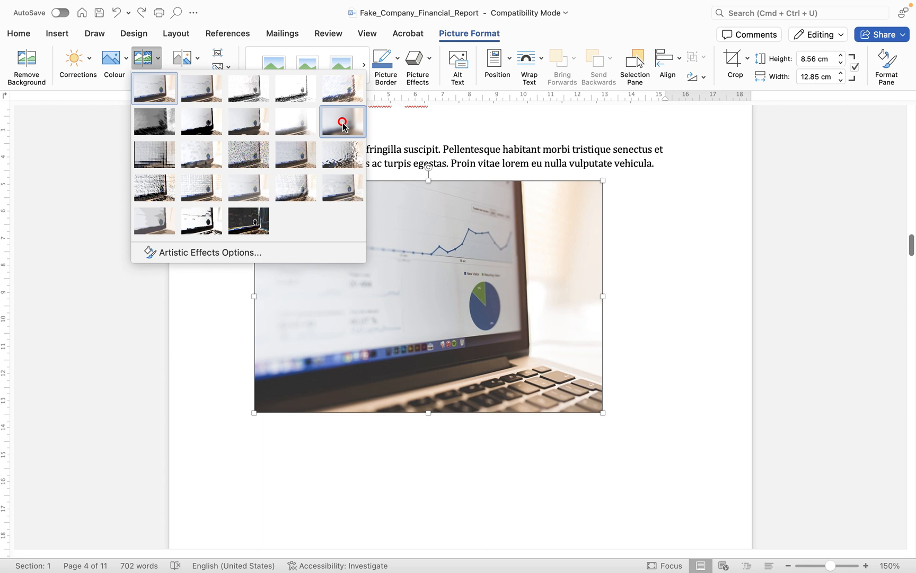
pyautogui.click(342, 122)
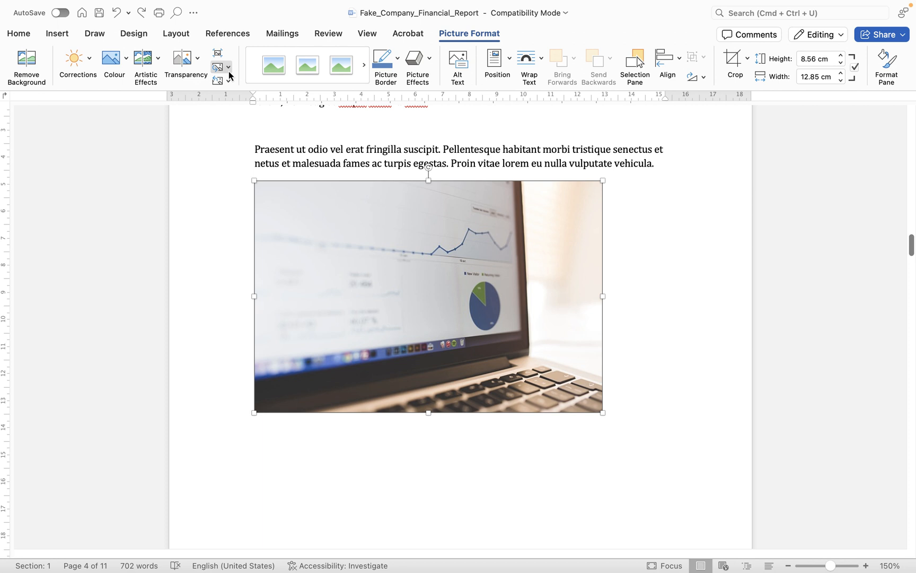
pyautogui.click(228, 66)
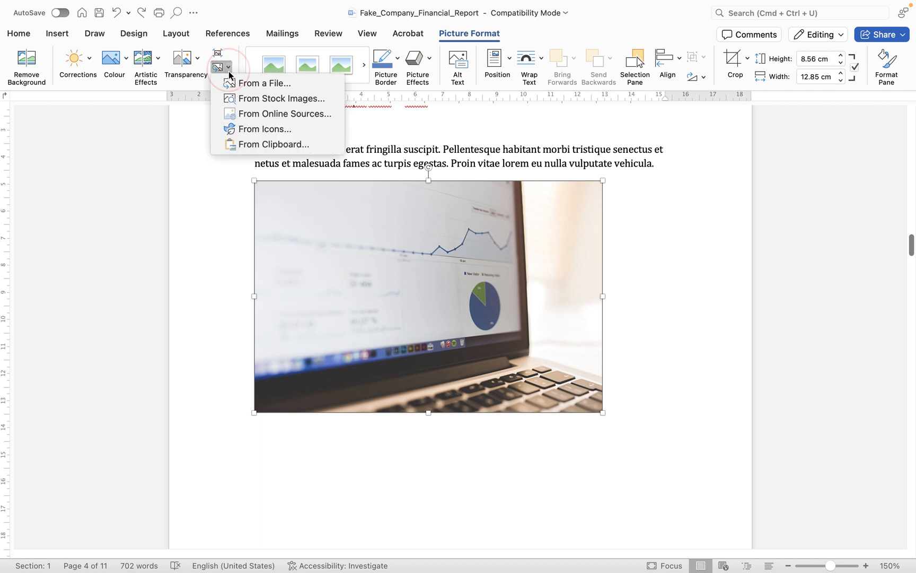
pyautogui.click(216, 51)
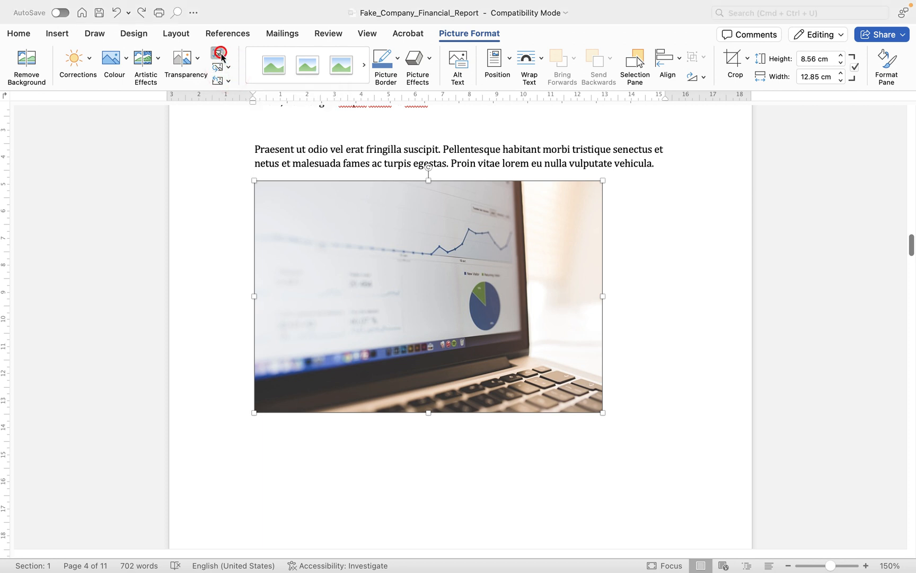
pyautogui.click(219, 53)
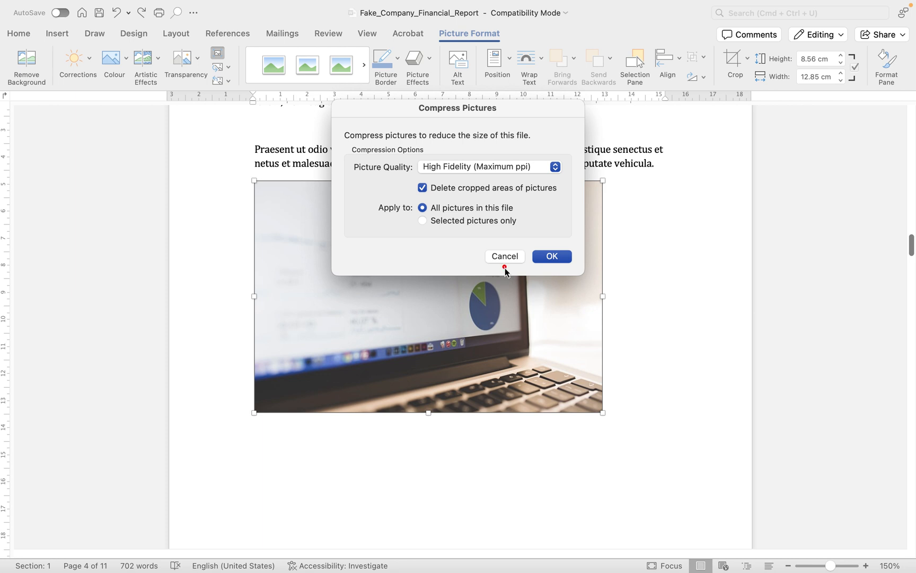
pyautogui.moveTo(533, 188)
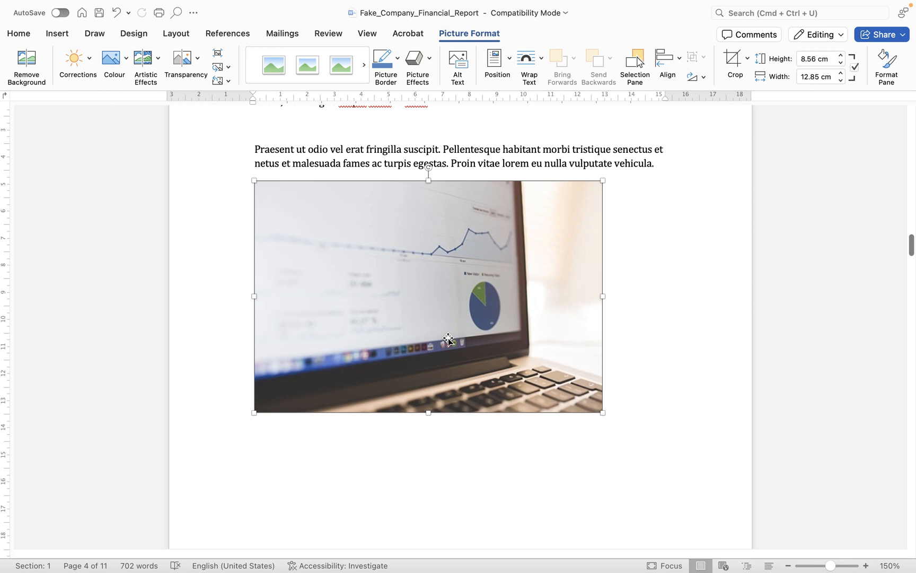
pyautogui.click(273, 65)
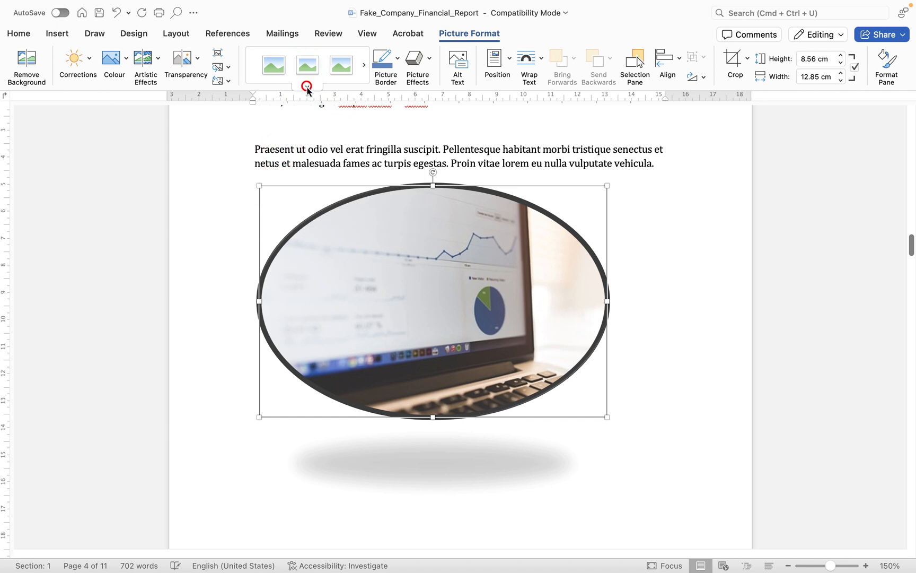
pyautogui.click(306, 86)
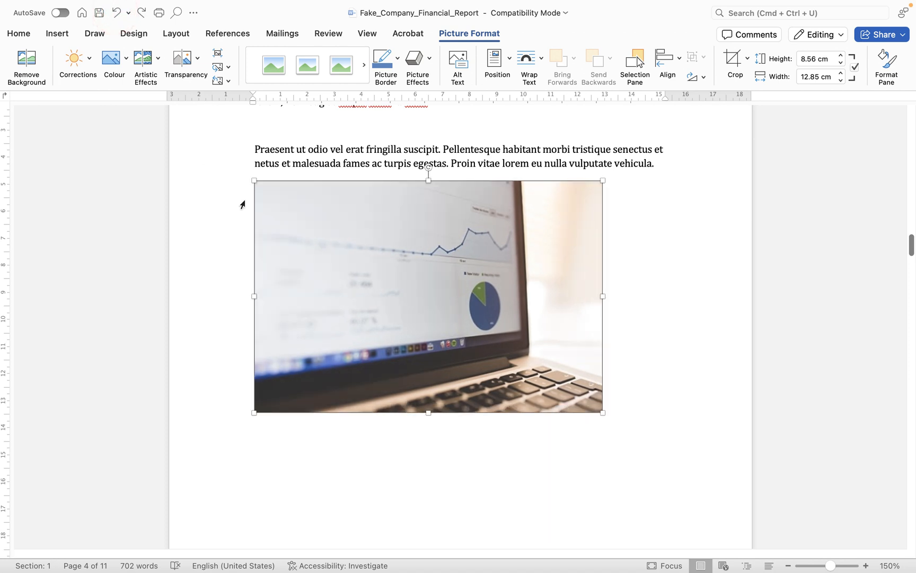
pyautogui.click(145, 64)
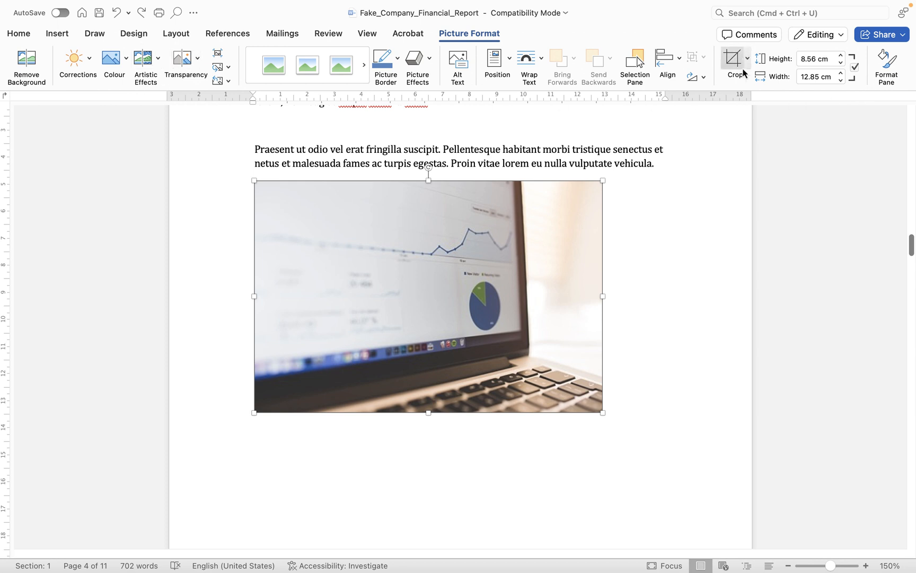
pyautogui.moveTo(734, 64)
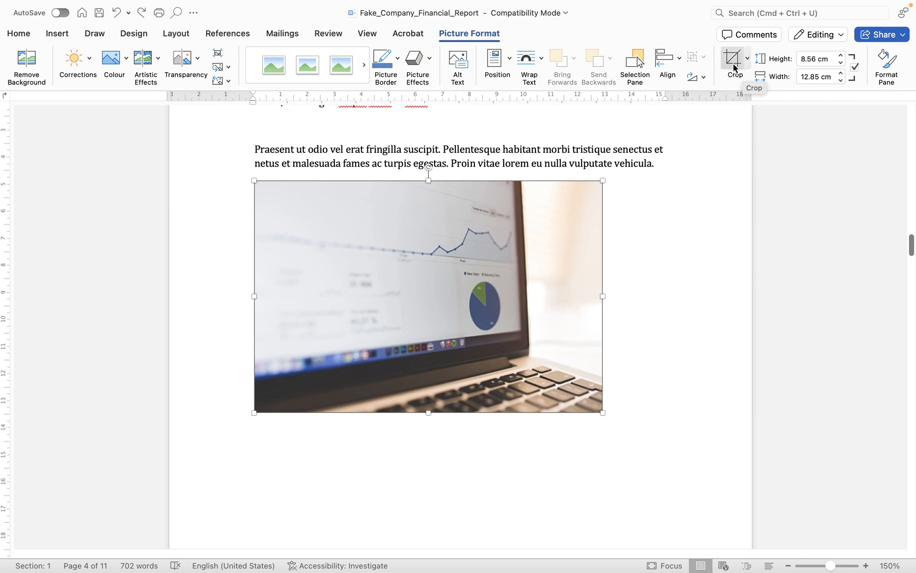
# Step: Crop the laptop photo from the right and bottom to about 11.3 cm wide and apply it
pyautogui.click(735, 59)
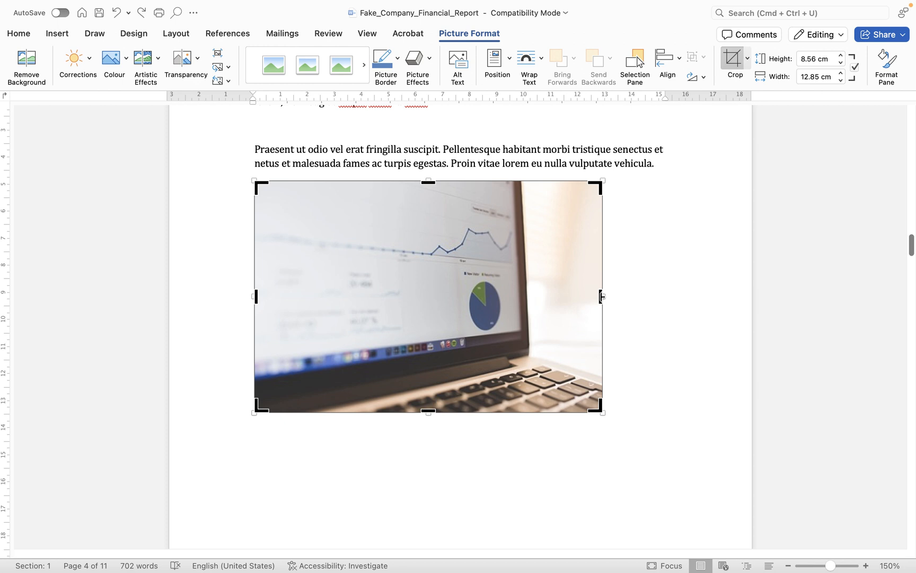
pyautogui.moveTo(602, 296); pyautogui.dragTo(559, 296)
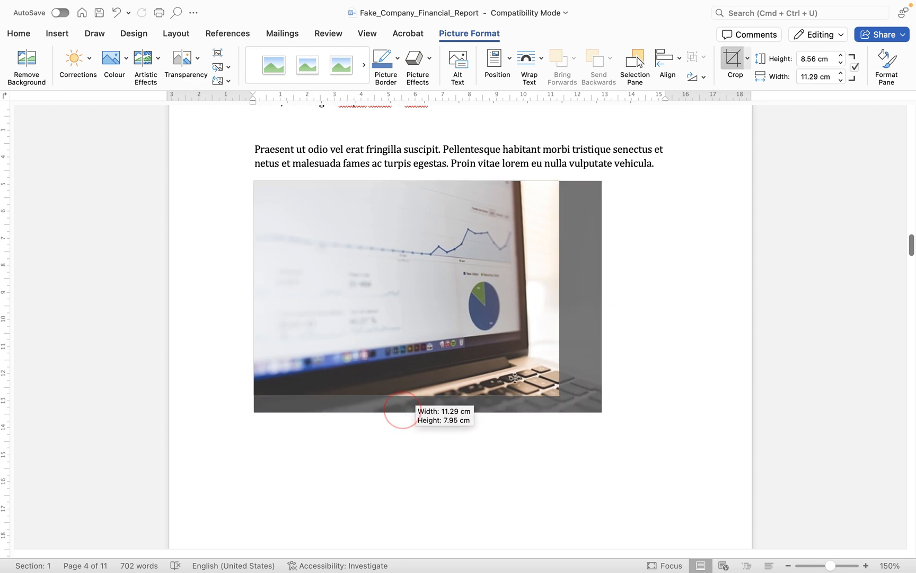
pyautogui.click(674, 341)
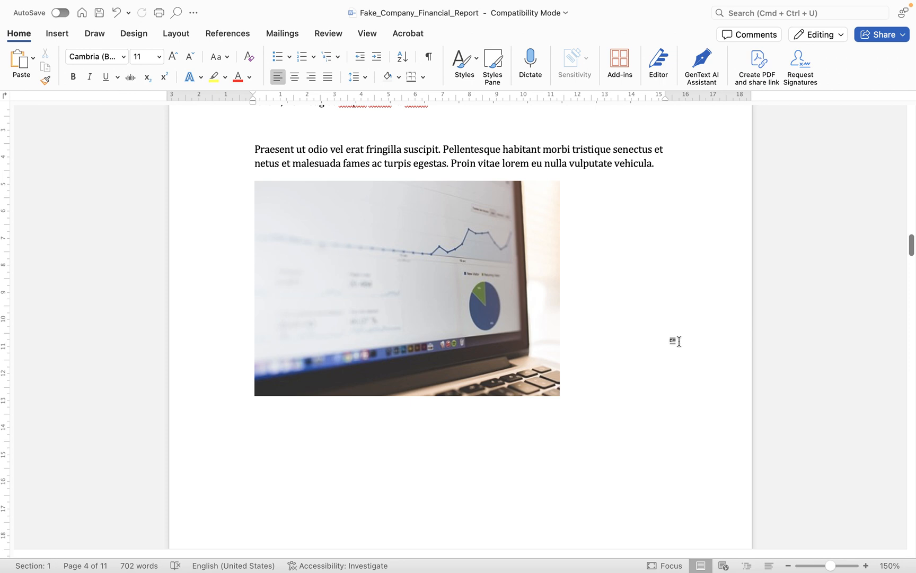
pyautogui.moveTo(592, 297)
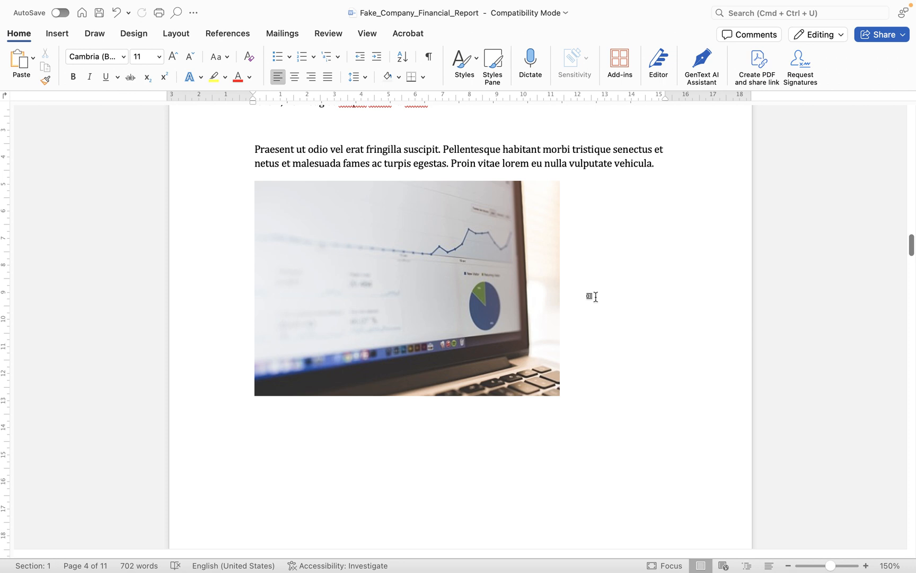
# Step: List the picture sources again under Insert > Pictures
pyautogui.click(56, 33)
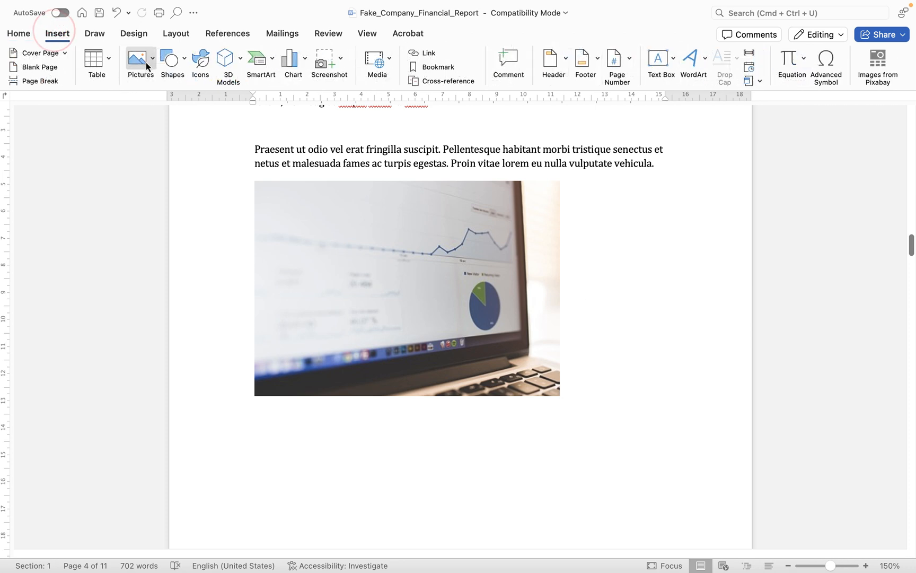
pyautogui.click(151, 59)
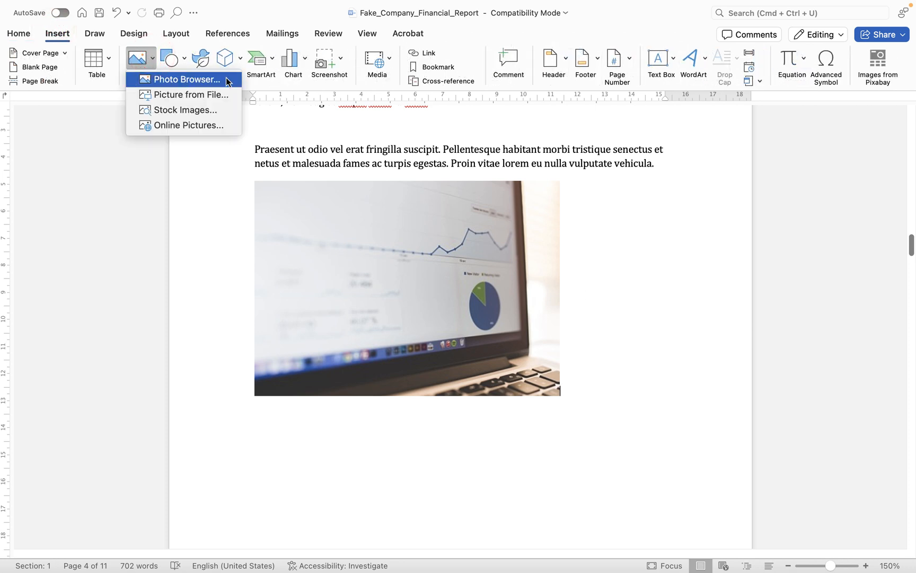
pyautogui.moveTo(188, 94)
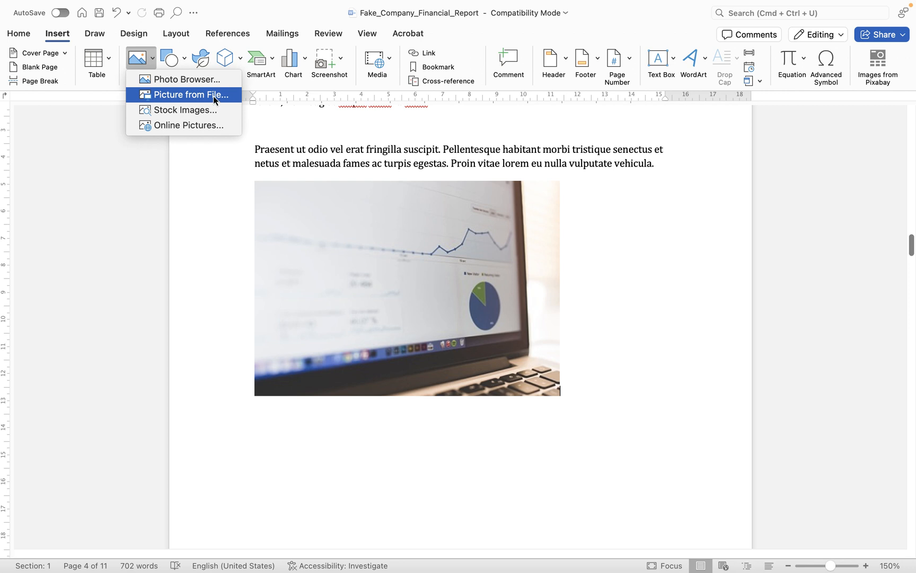
pyautogui.moveTo(184, 110)
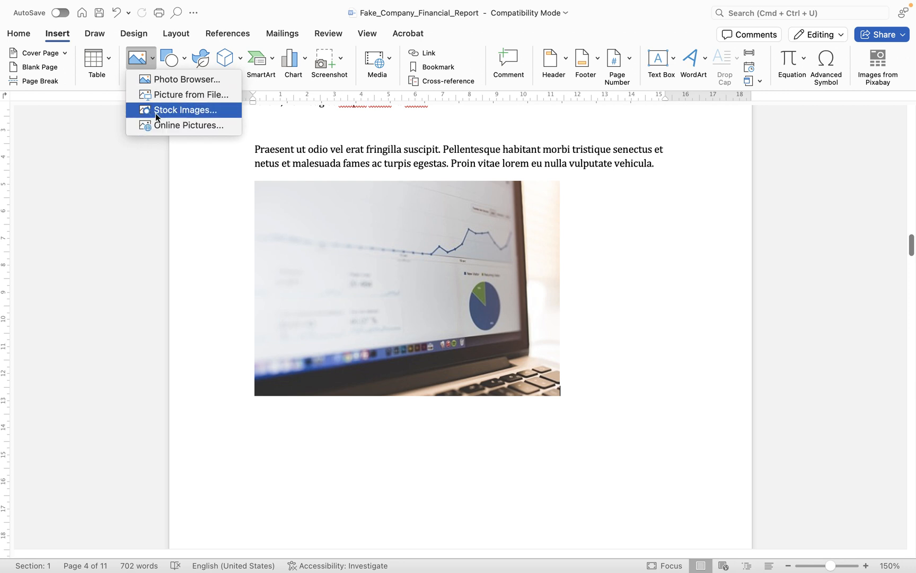
pyautogui.moveTo(183, 125)
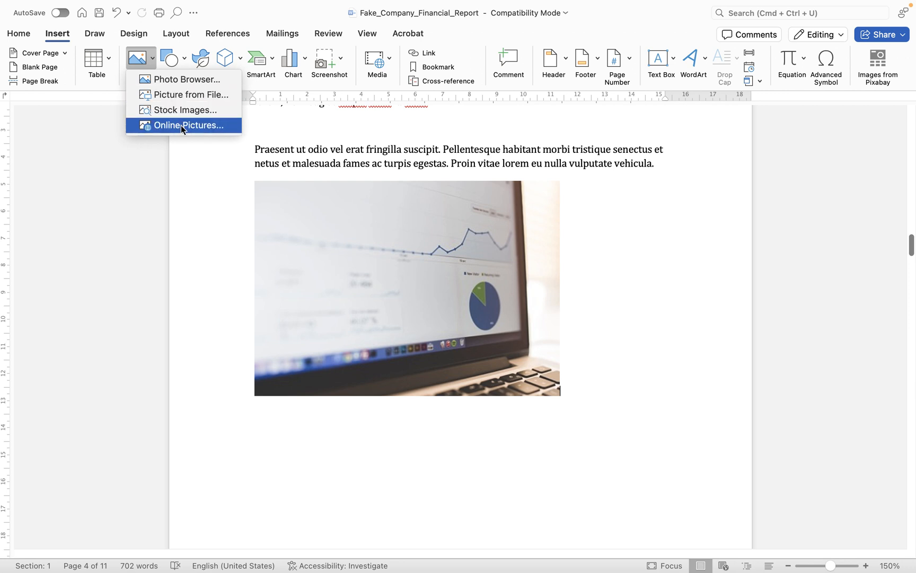